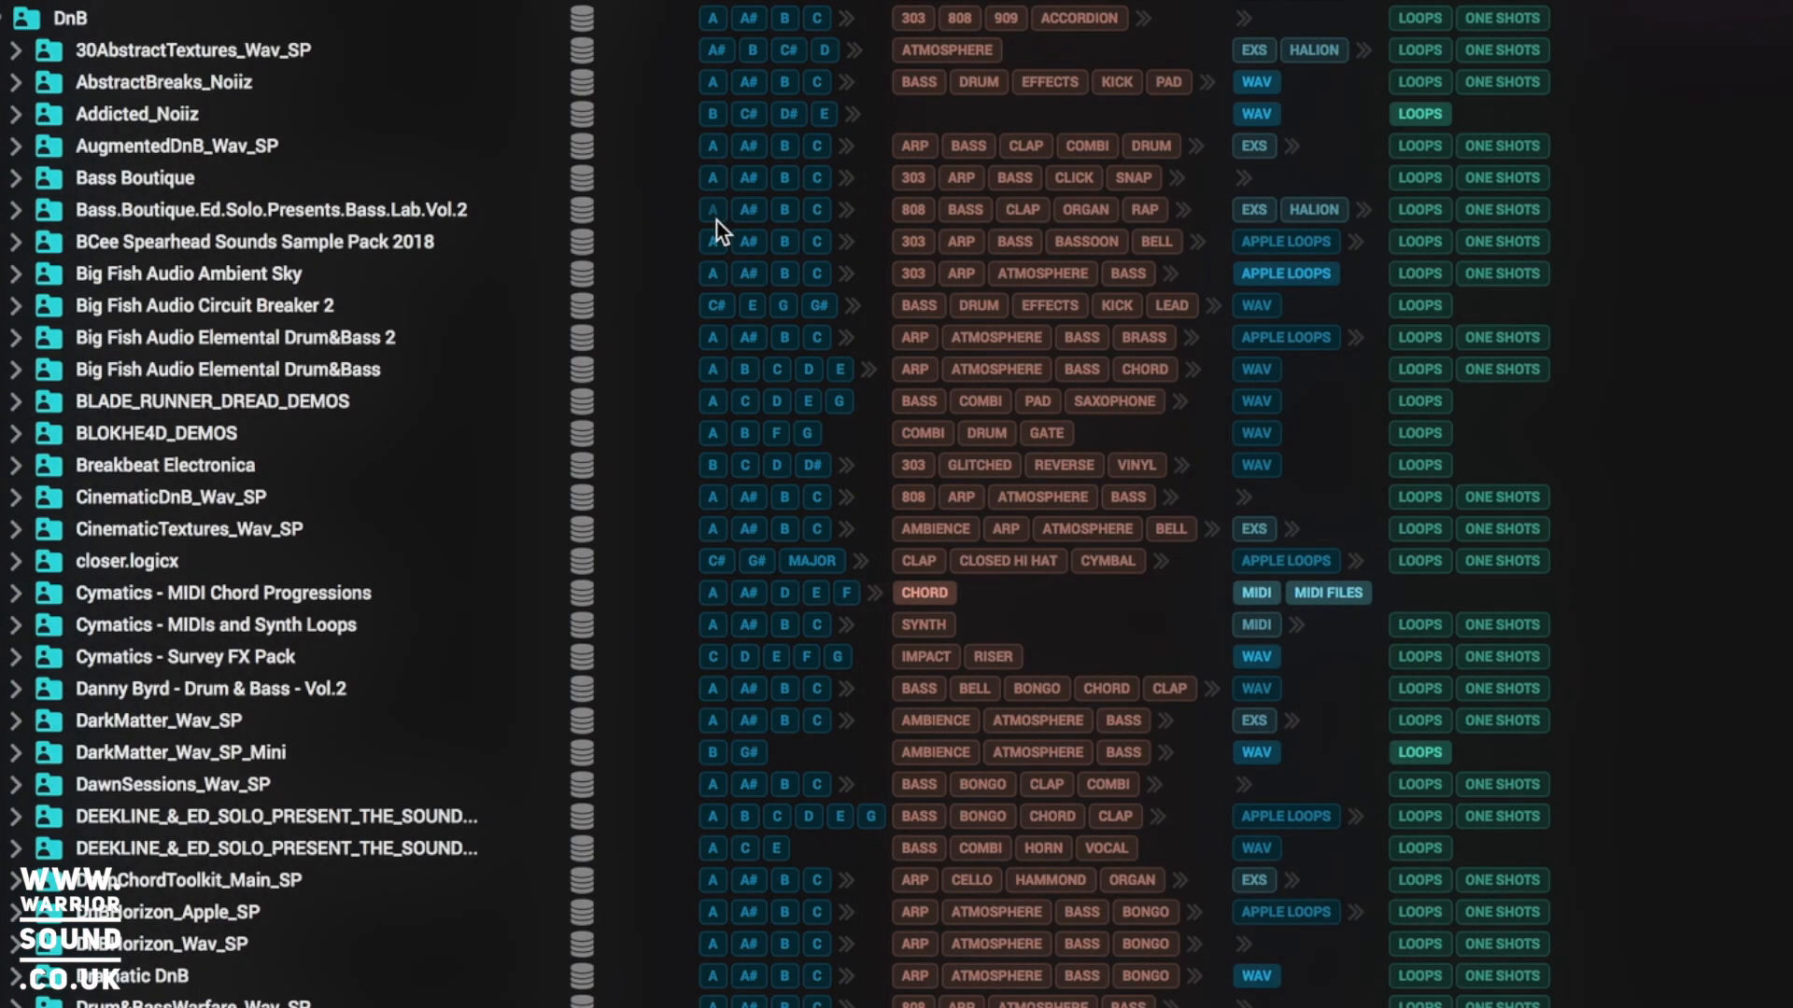
mouse_move(1029, 160)
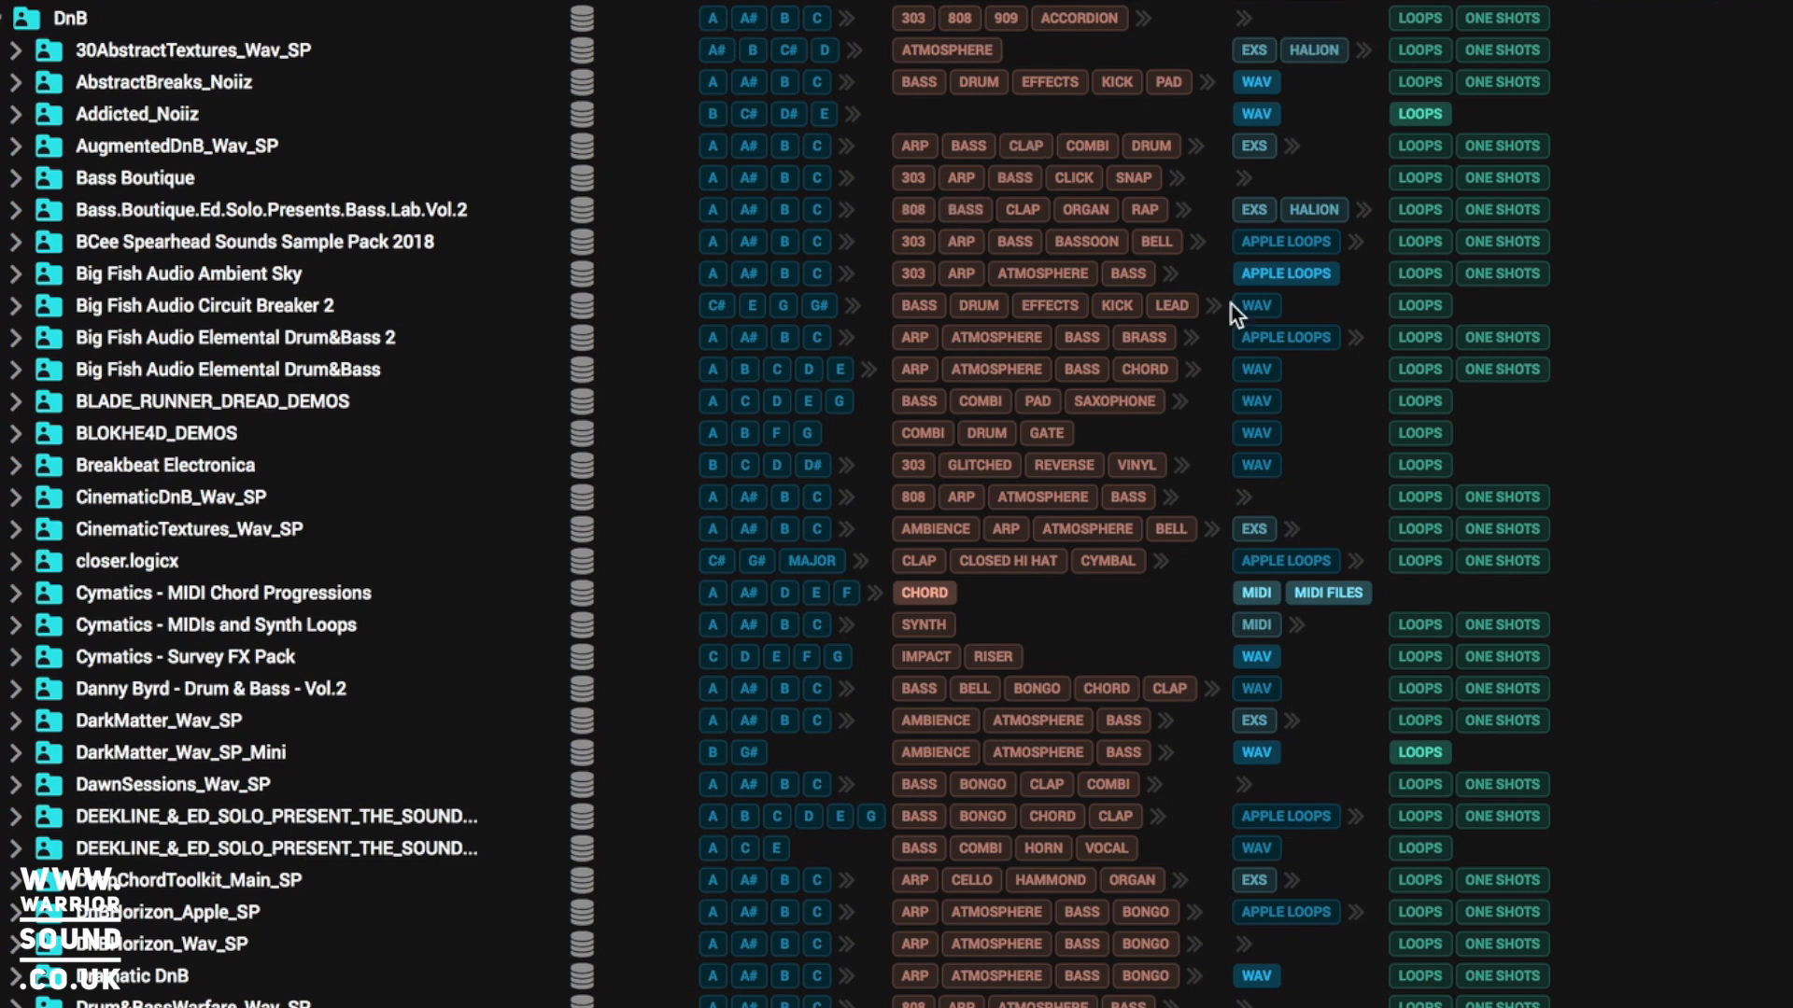
mouse_move(1274, 172)
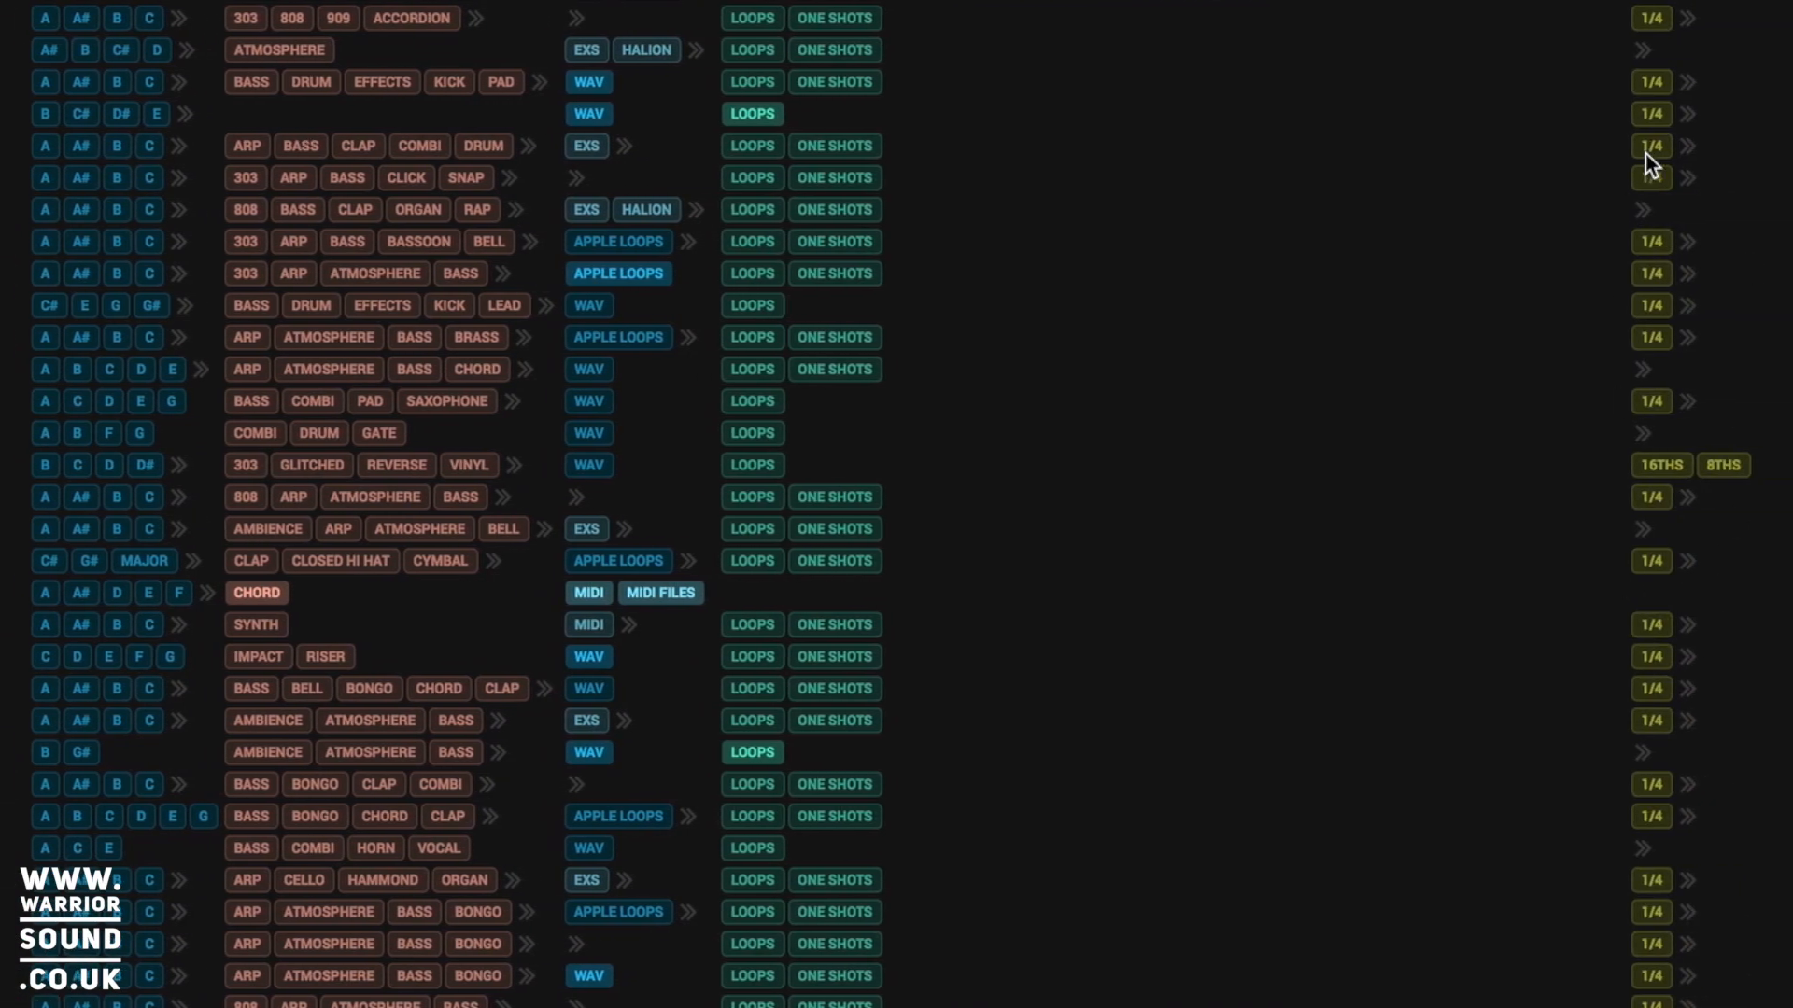
mouse_move(1686, 183)
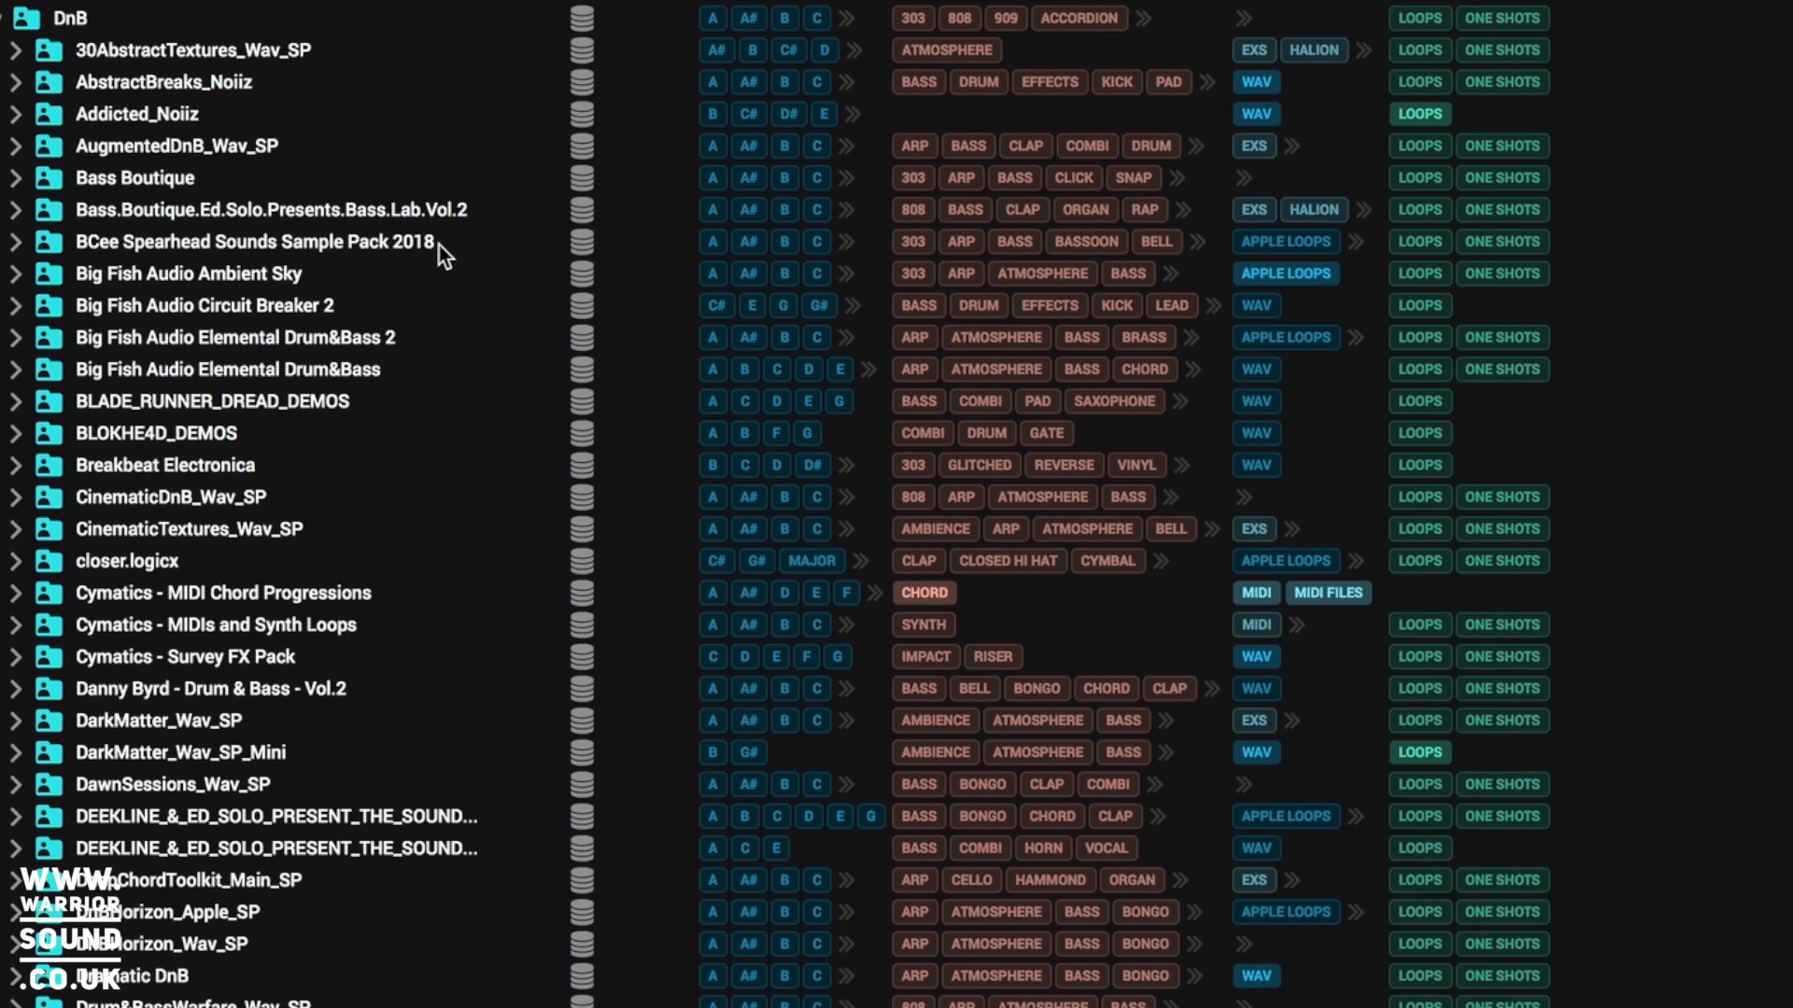
mouse_move(17, 192)
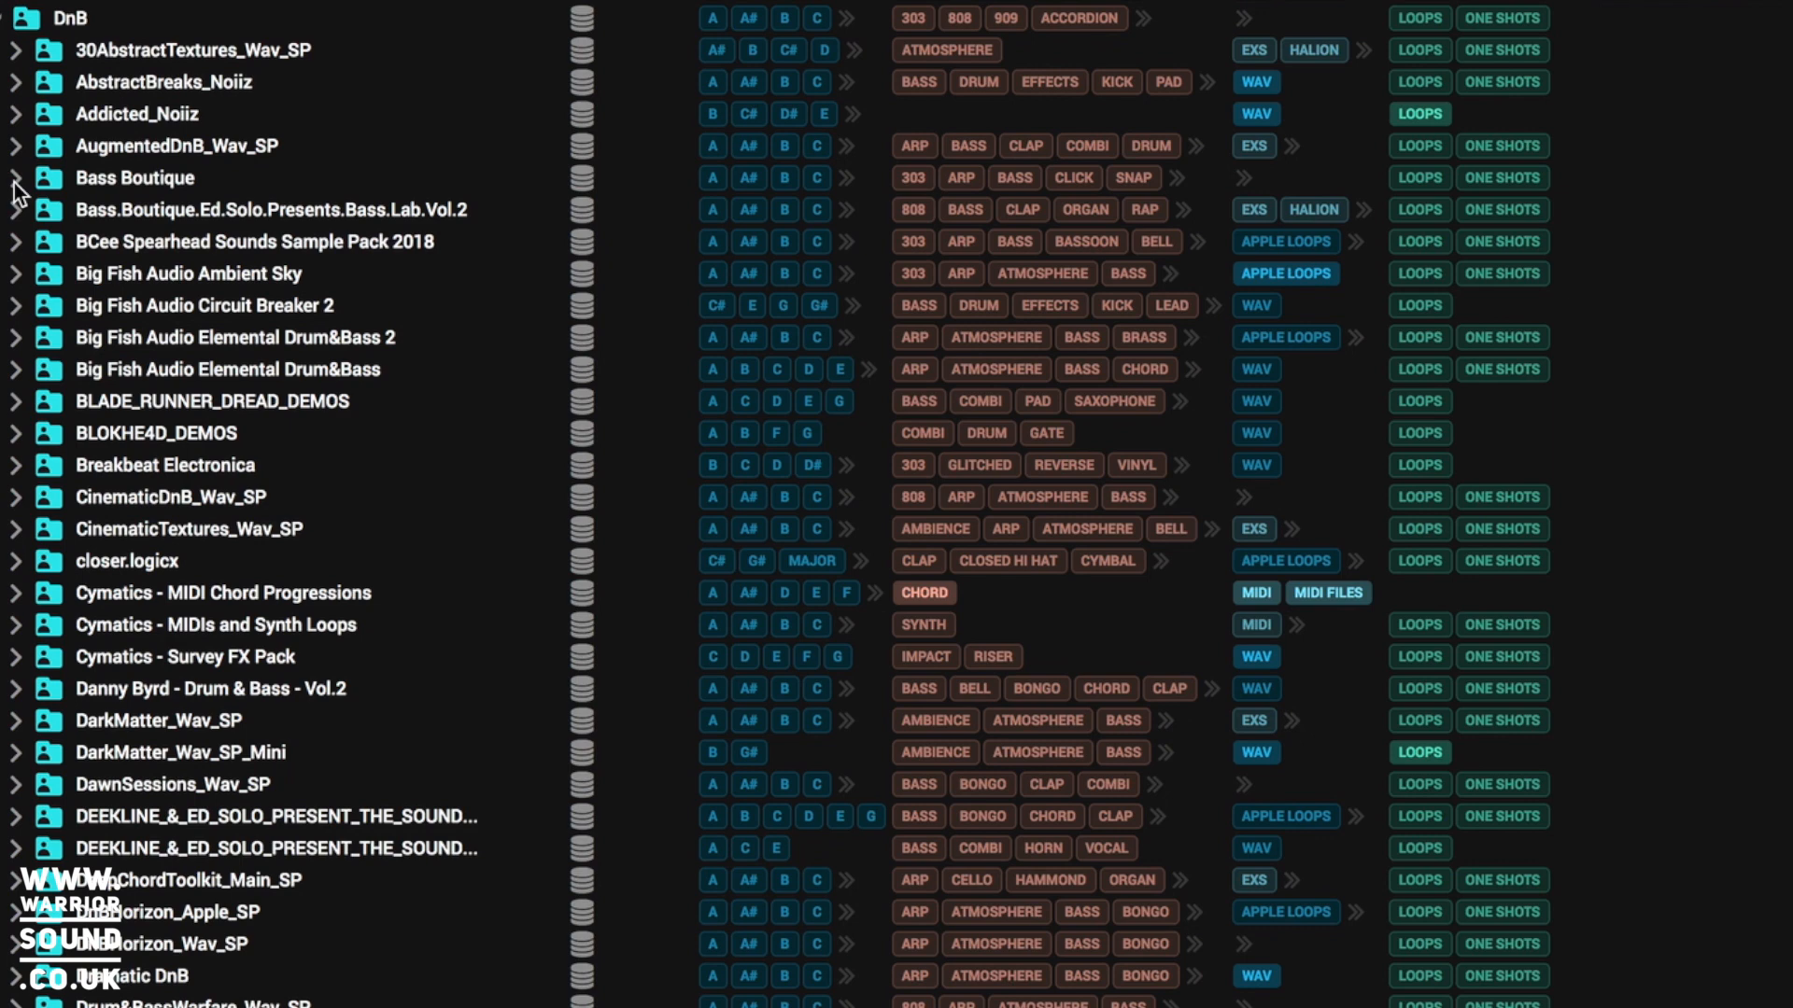
- Expand Bass Boutique, Groove Criminals and Loops, then scroll through the tagged WAV loops
left_click(14, 177)
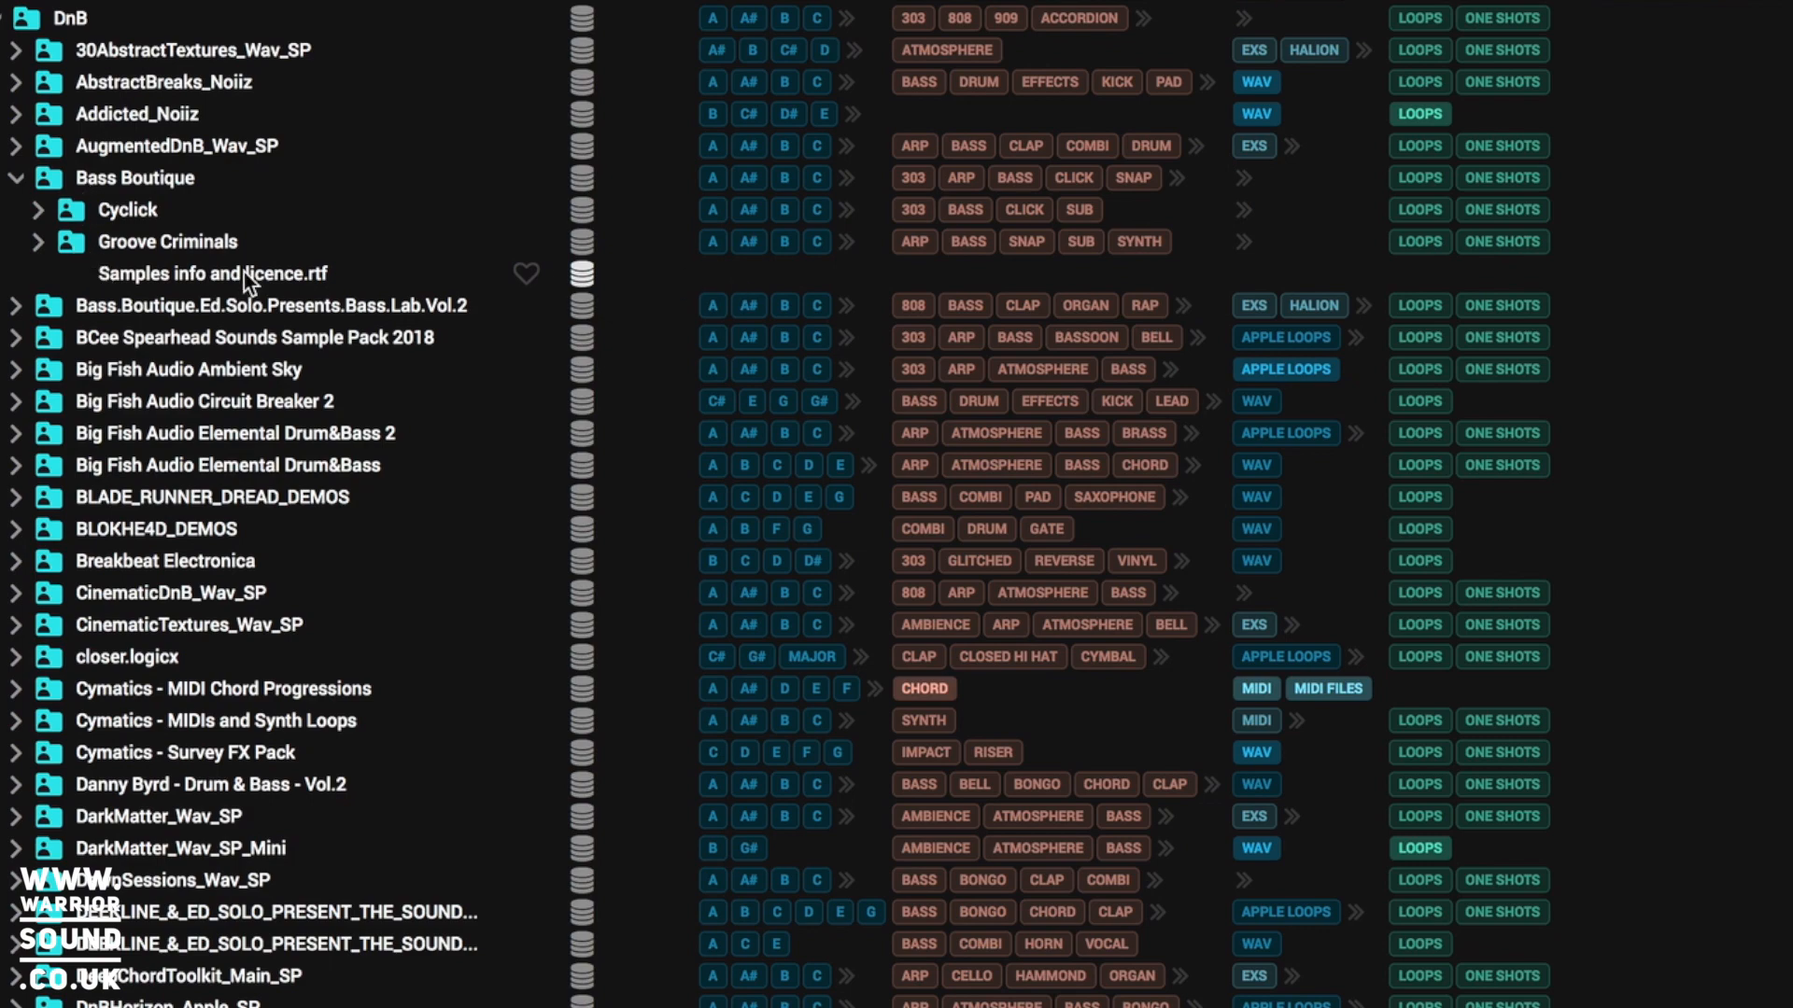
left_click(38, 241)
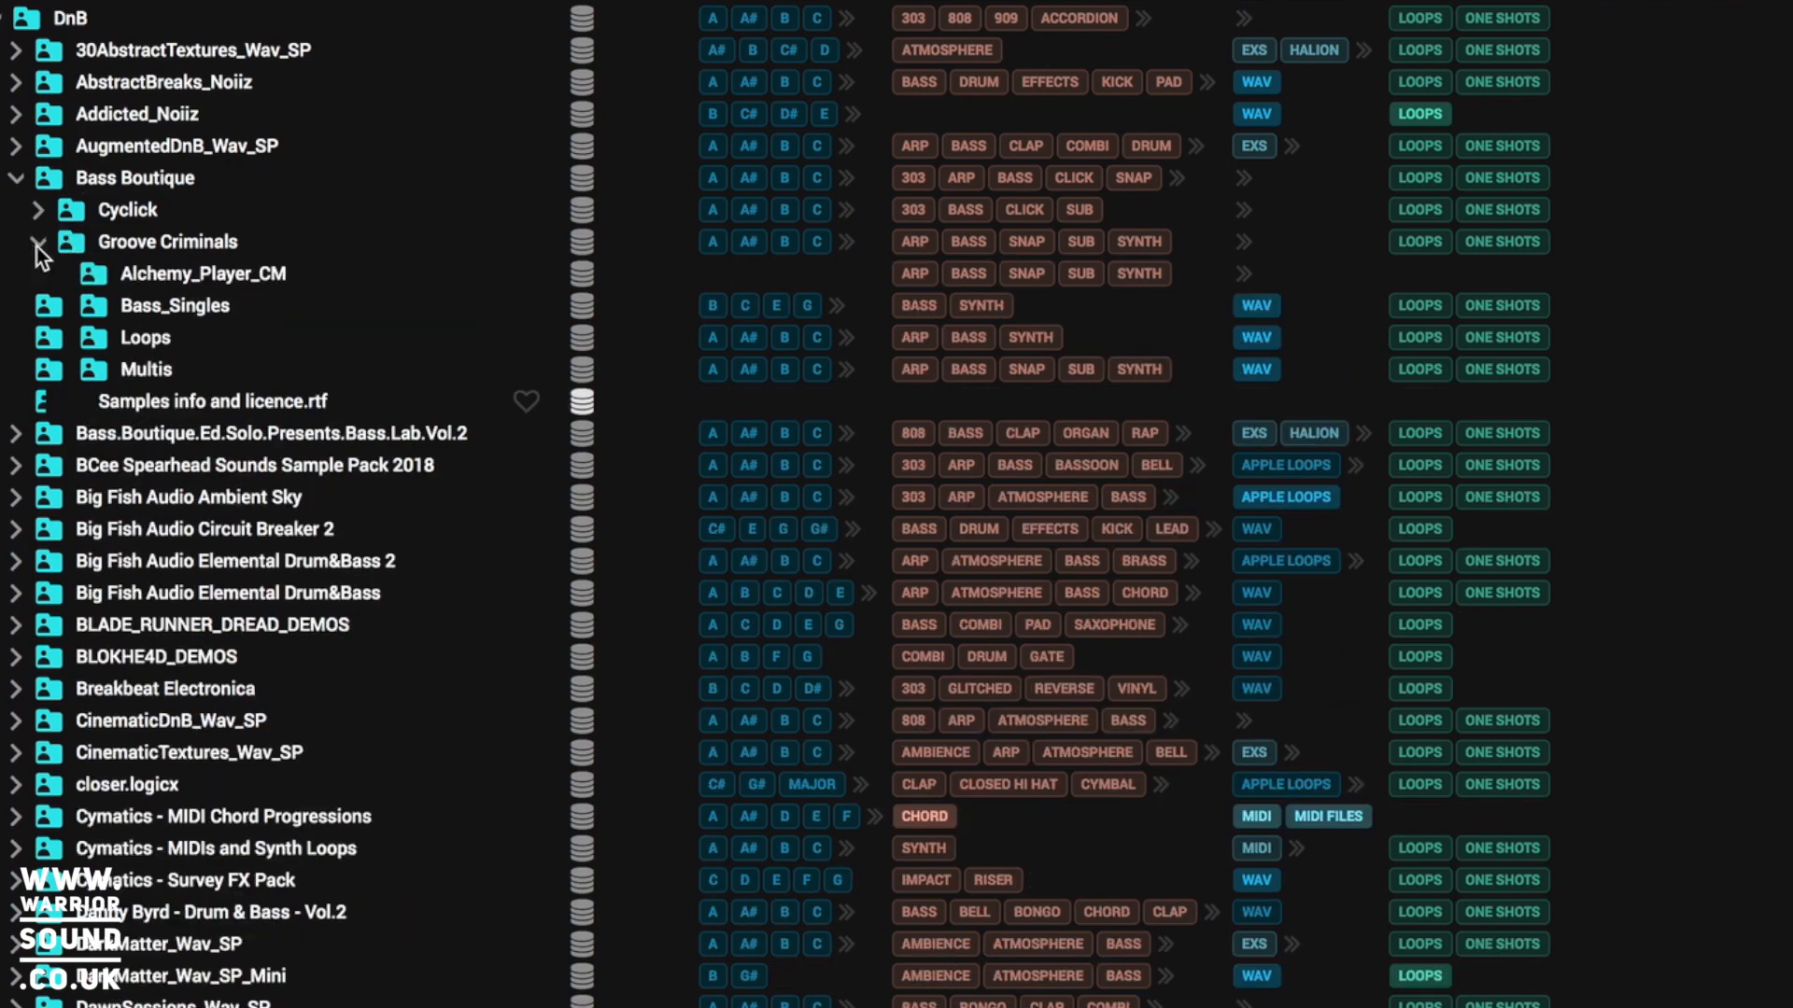
left_click(60, 337)
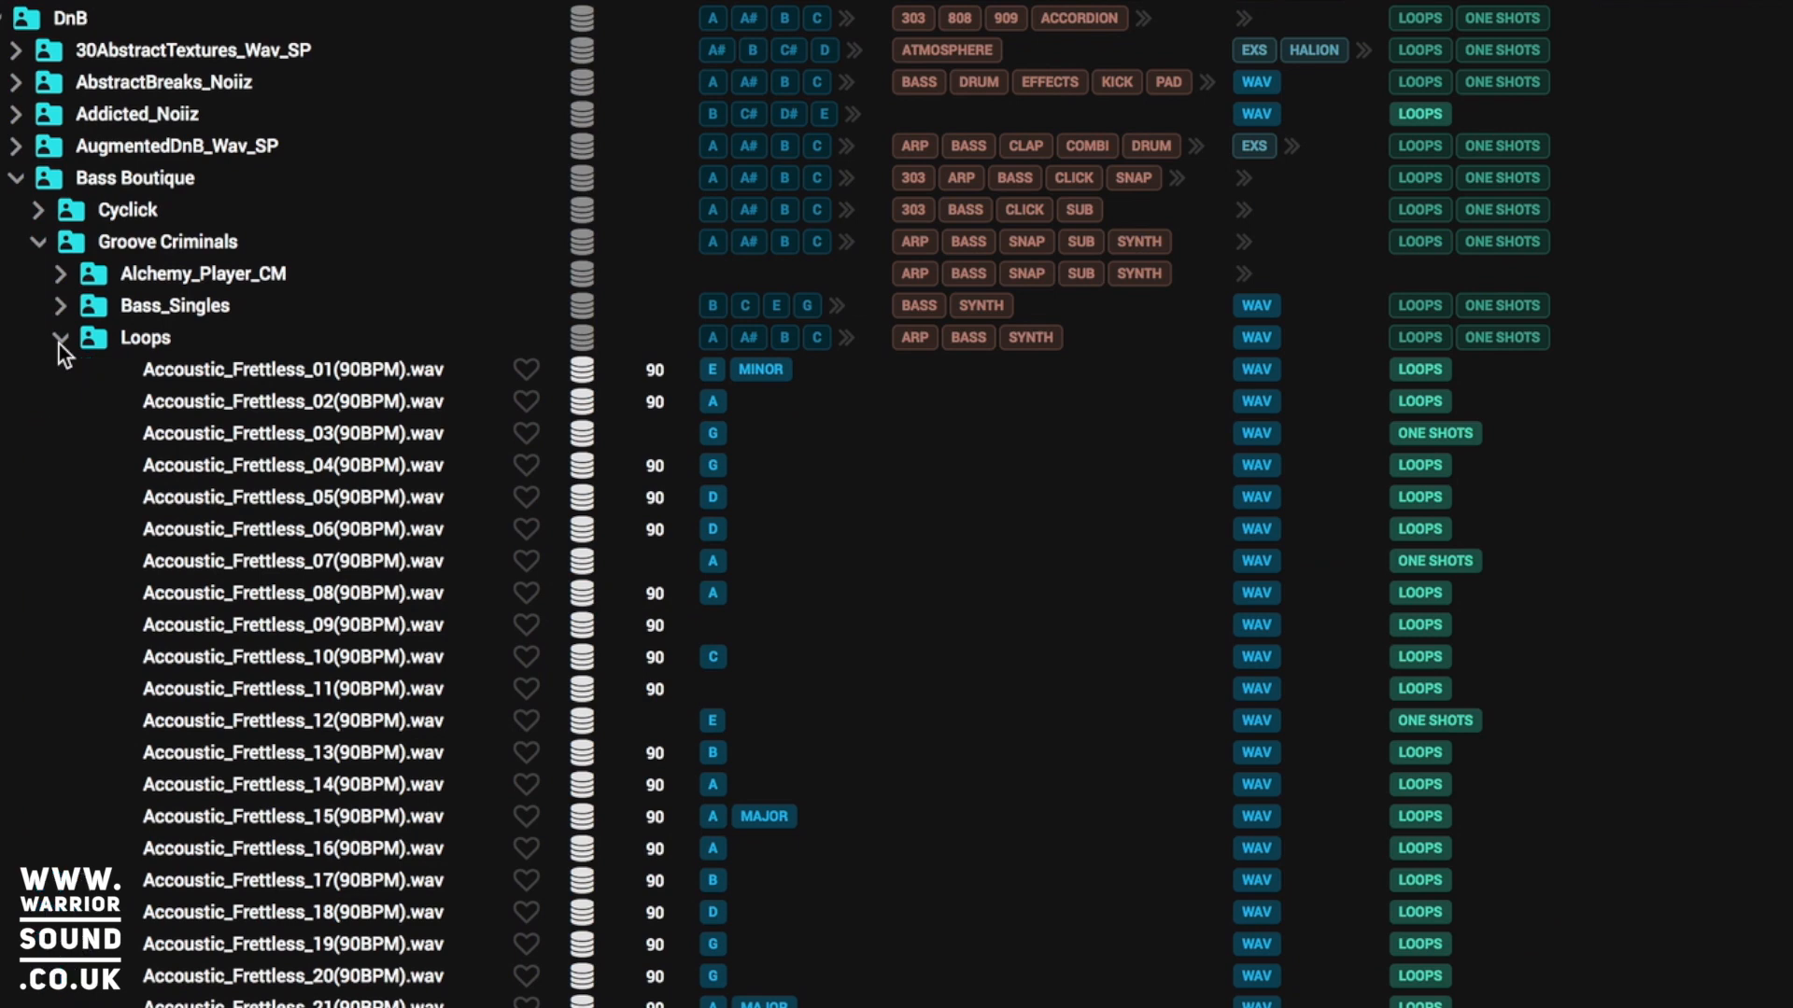
mouse_move(463, 320)
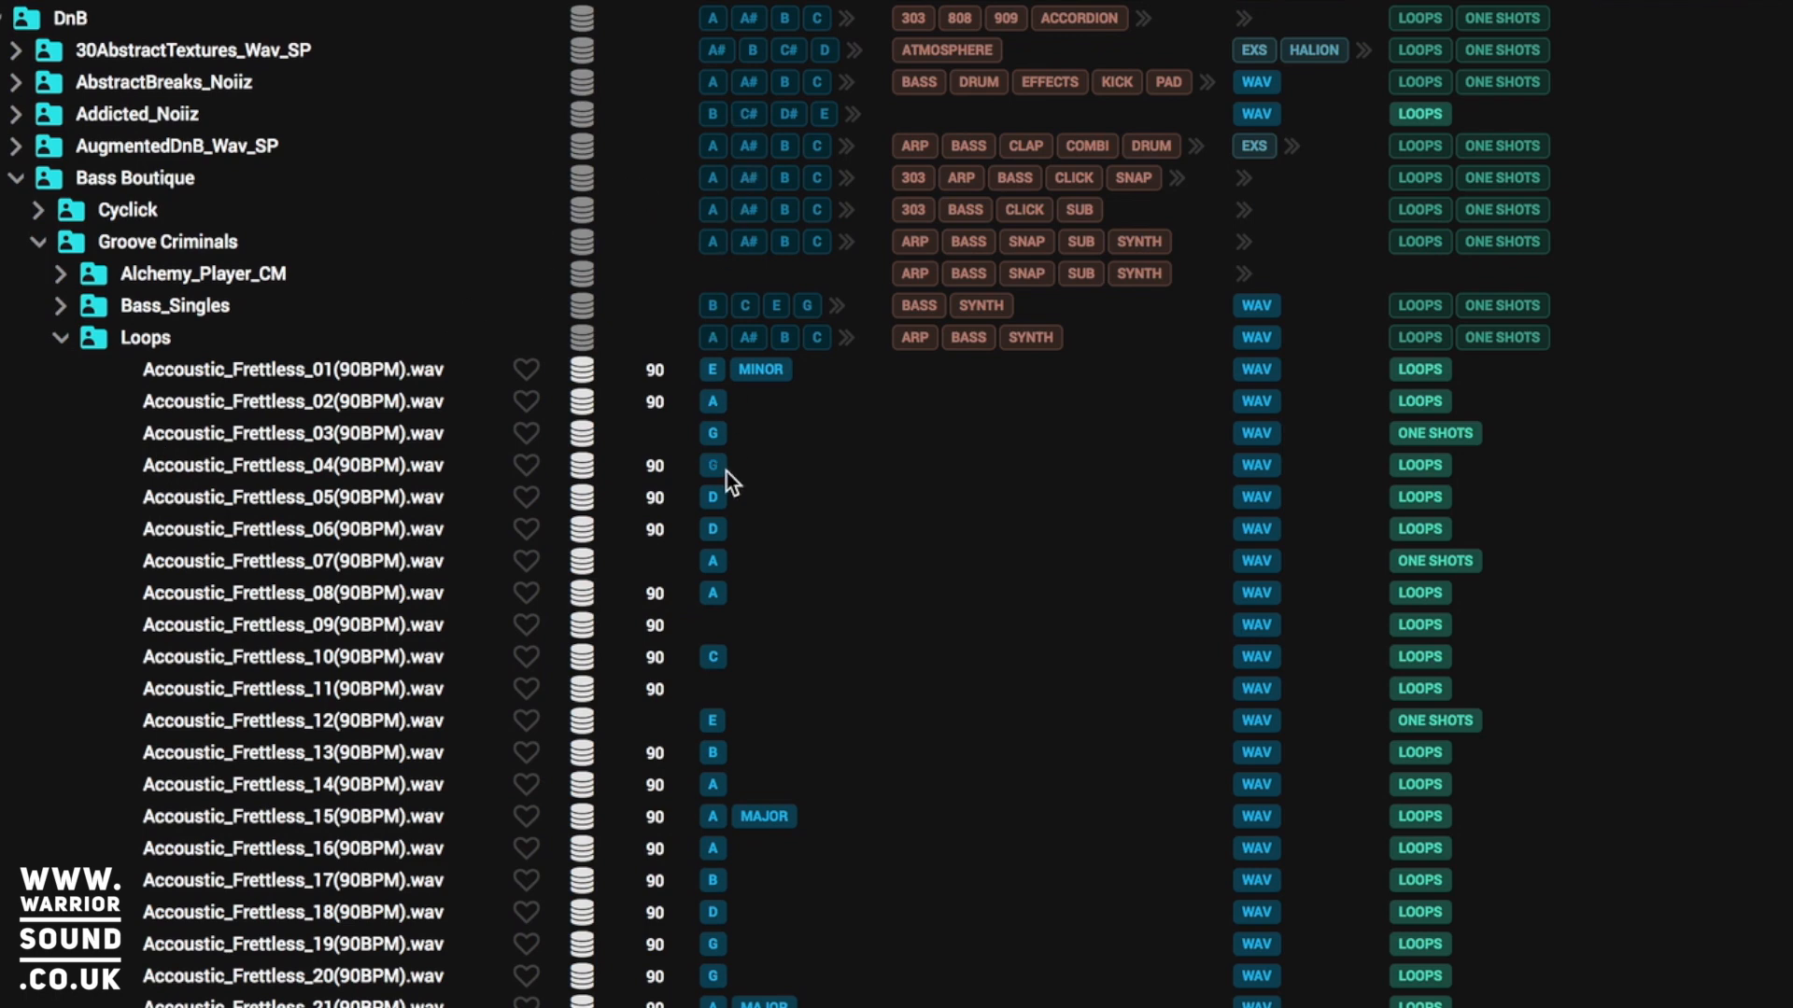
mouse_move(720, 748)
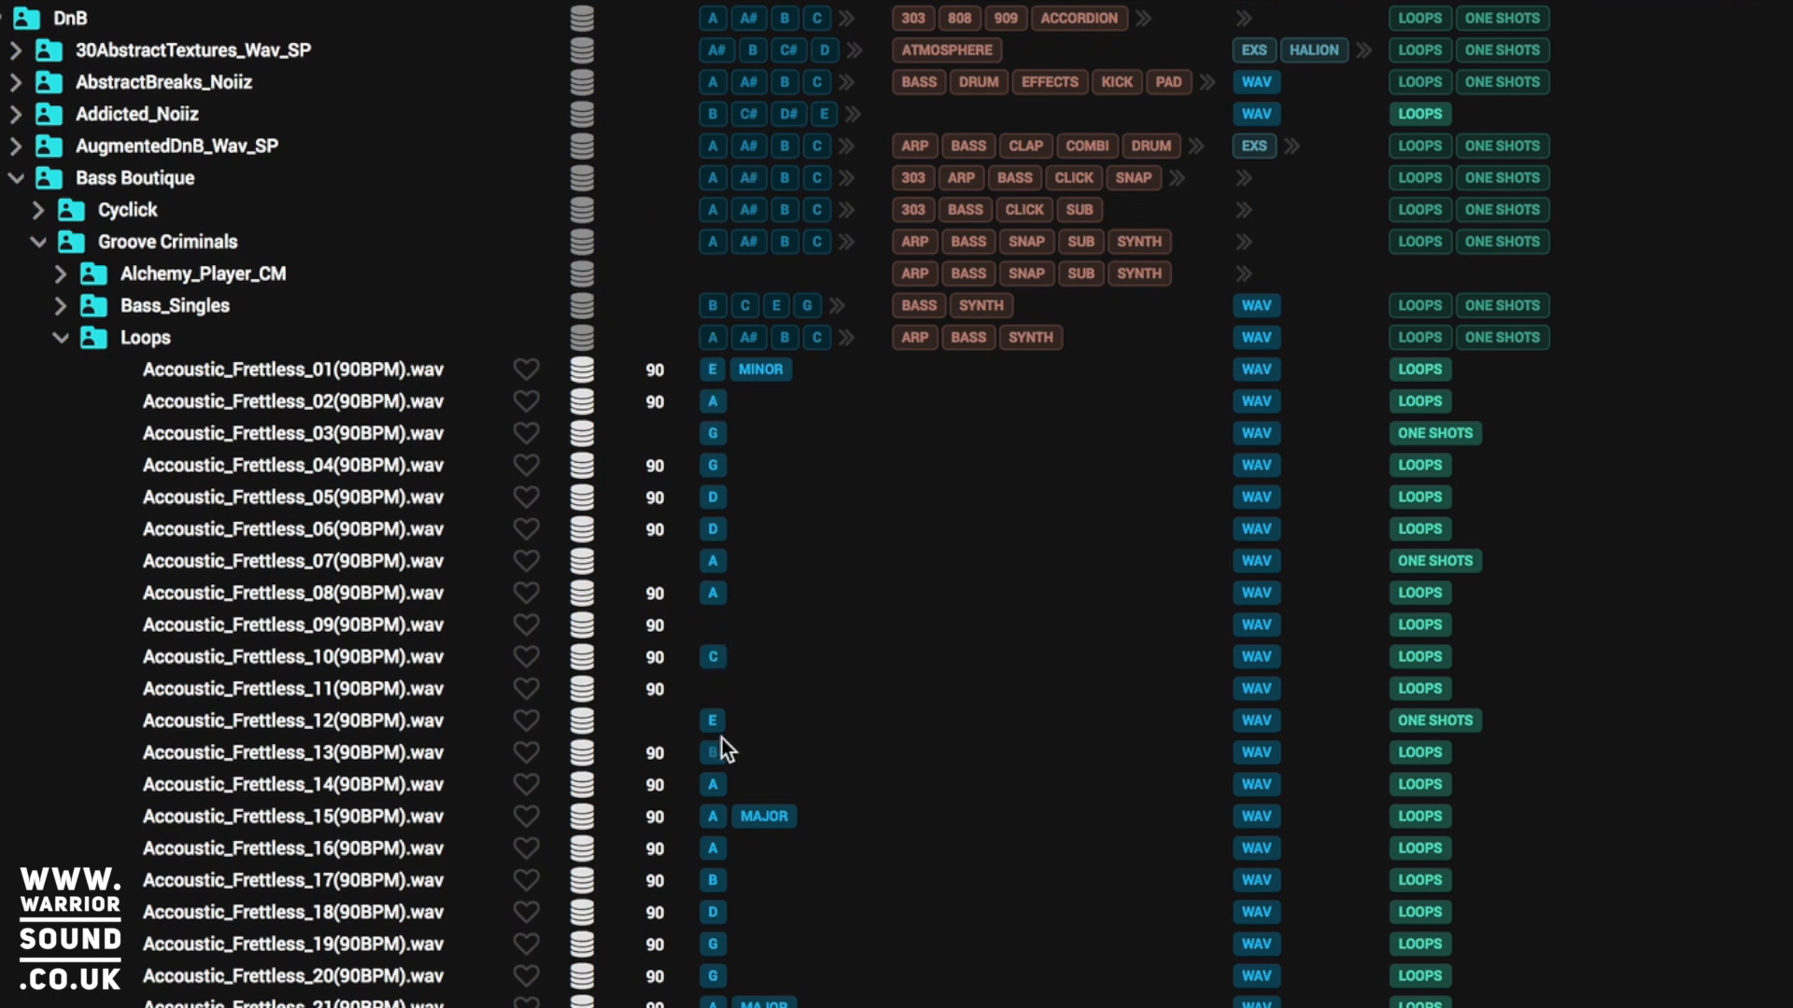
scroll("down", 3)
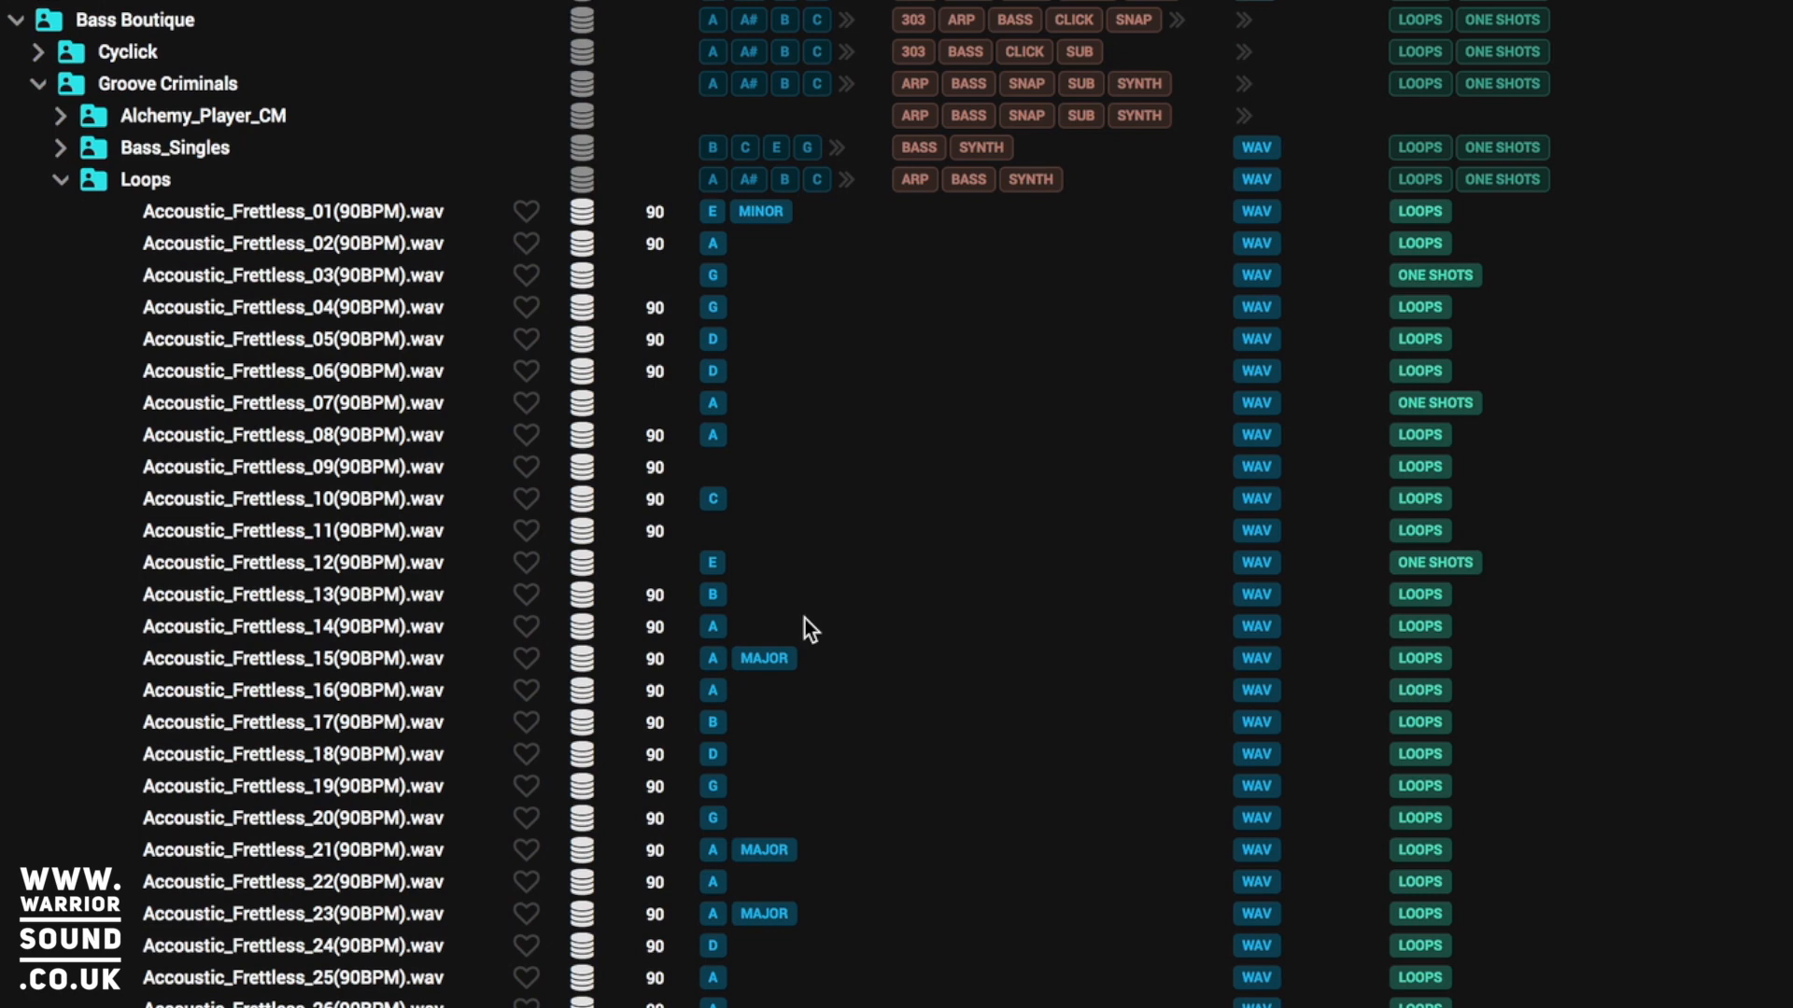
mouse_move(164, 134)
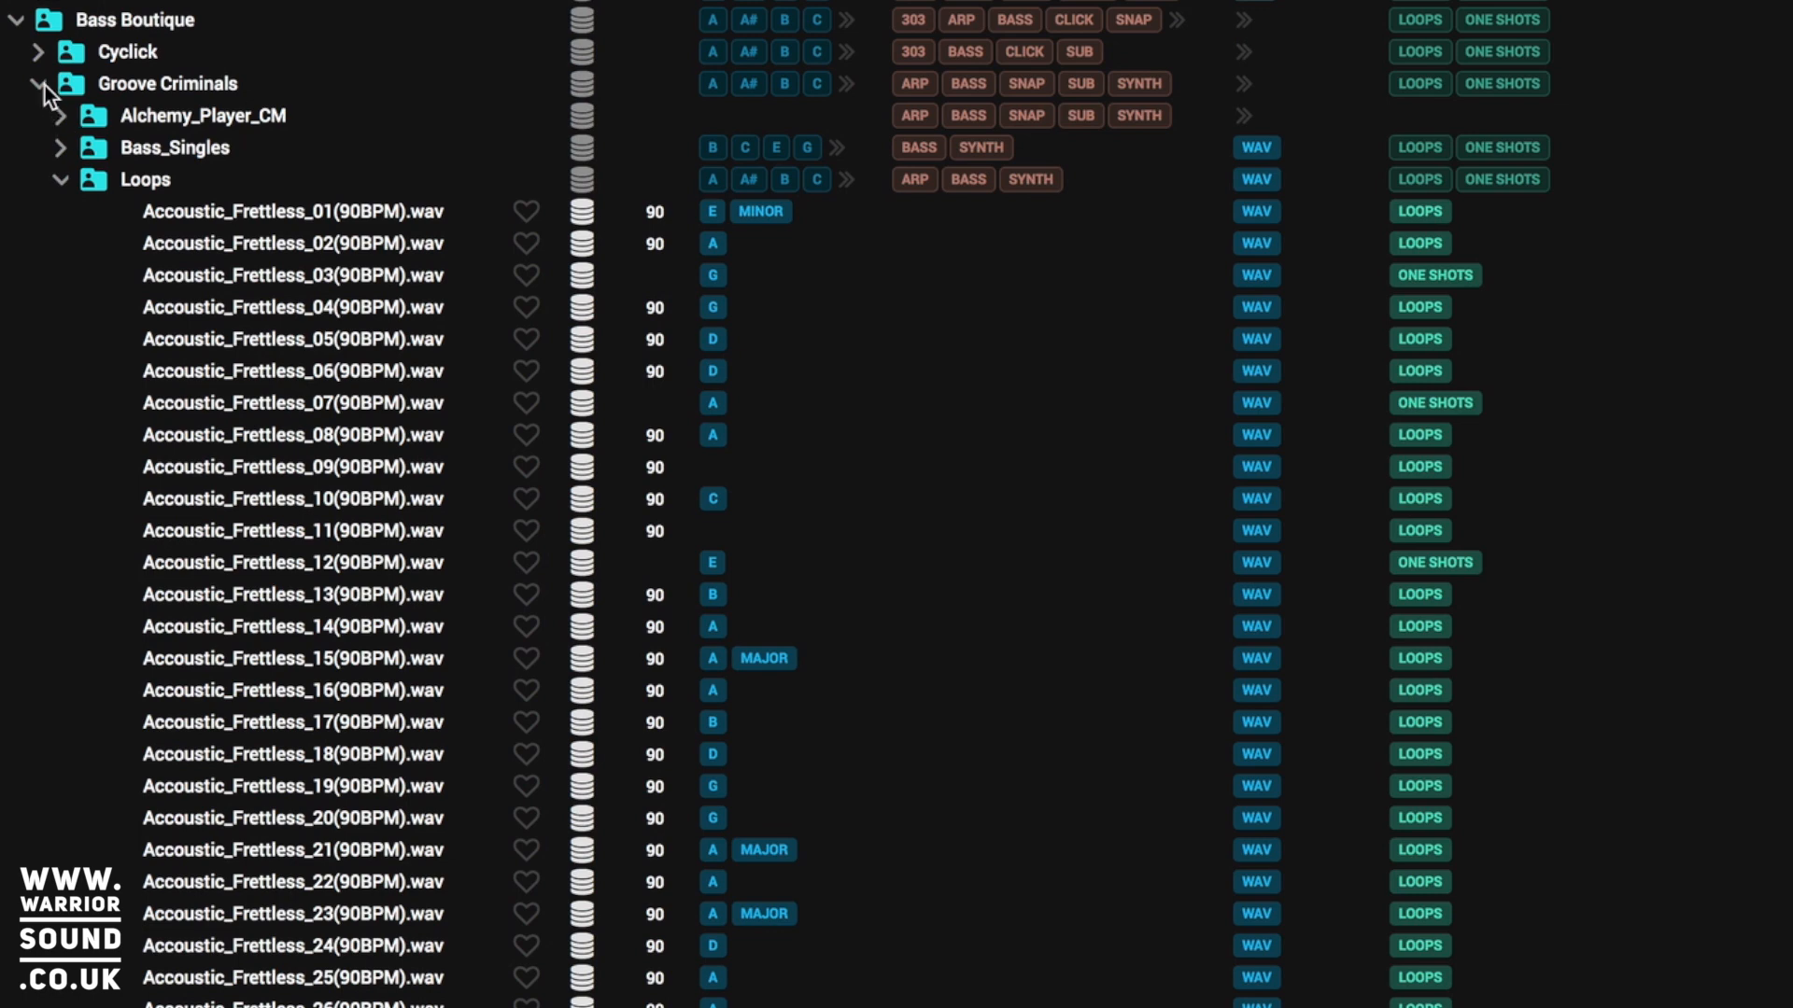
- Collapse the Bass Boutique folder and scroll the library list
left_click(37, 82)
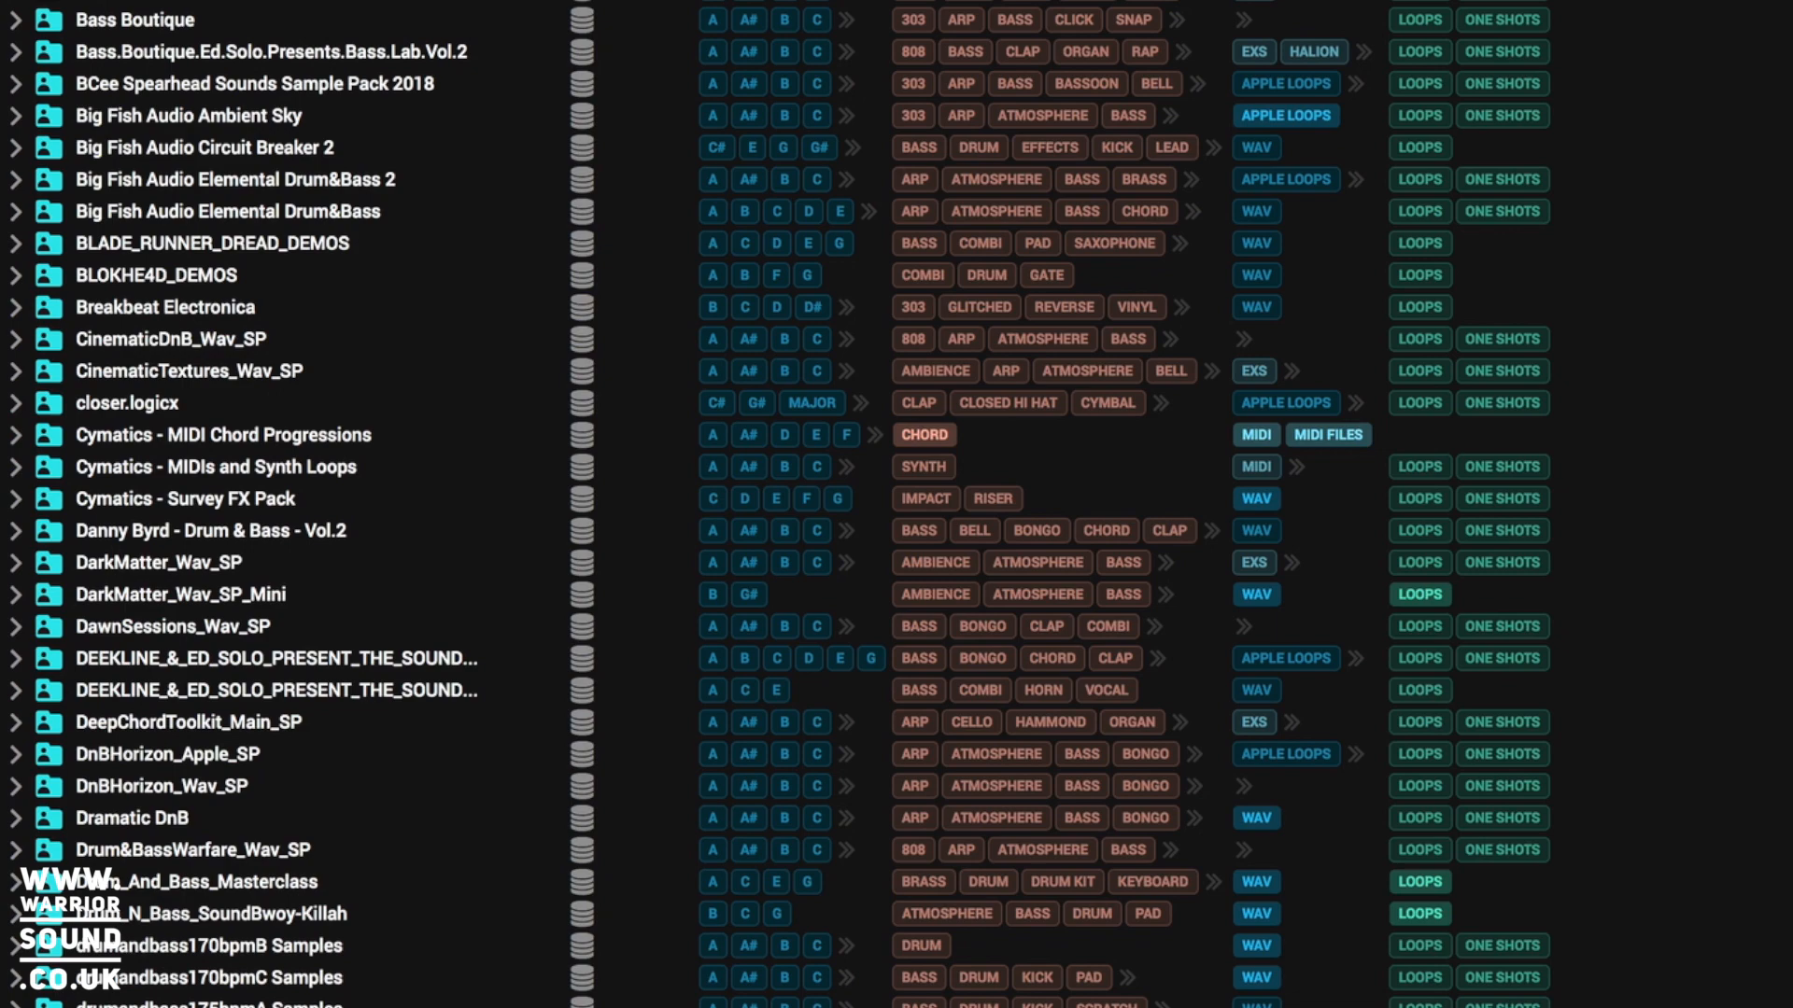
scroll("down", 3)
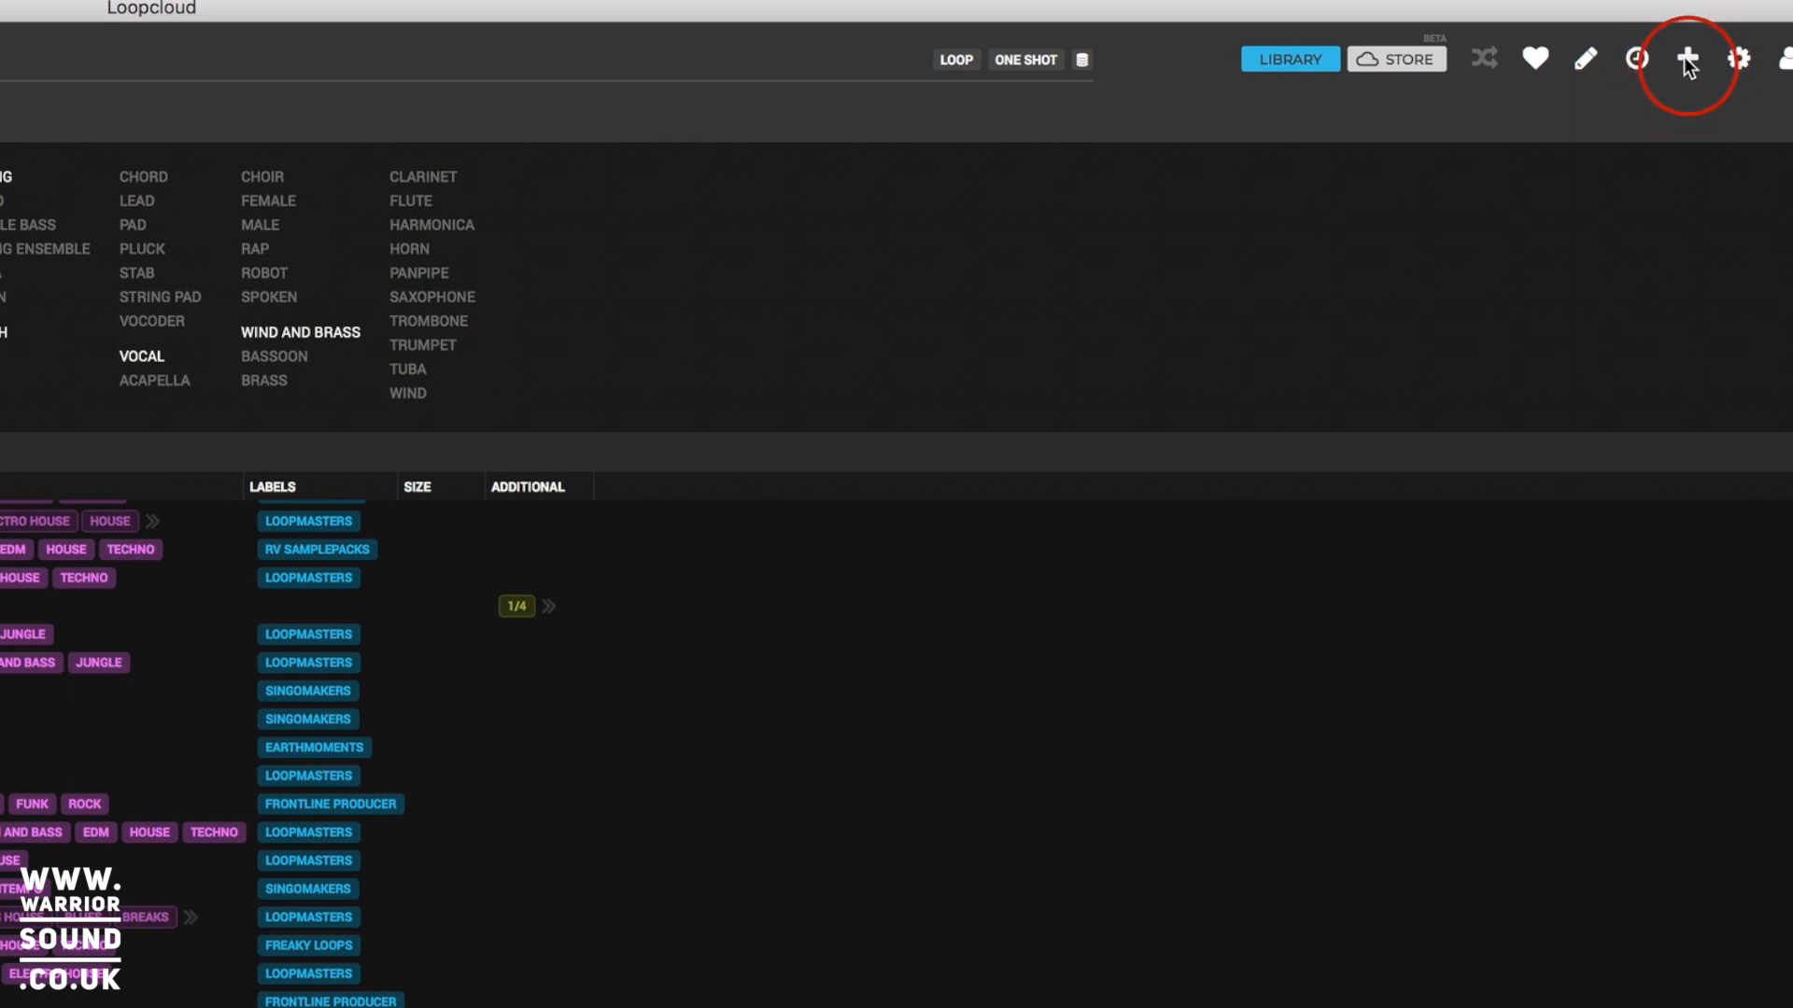
- Import the House folder from the Sample Archive location into the library
left_click(1686, 57)
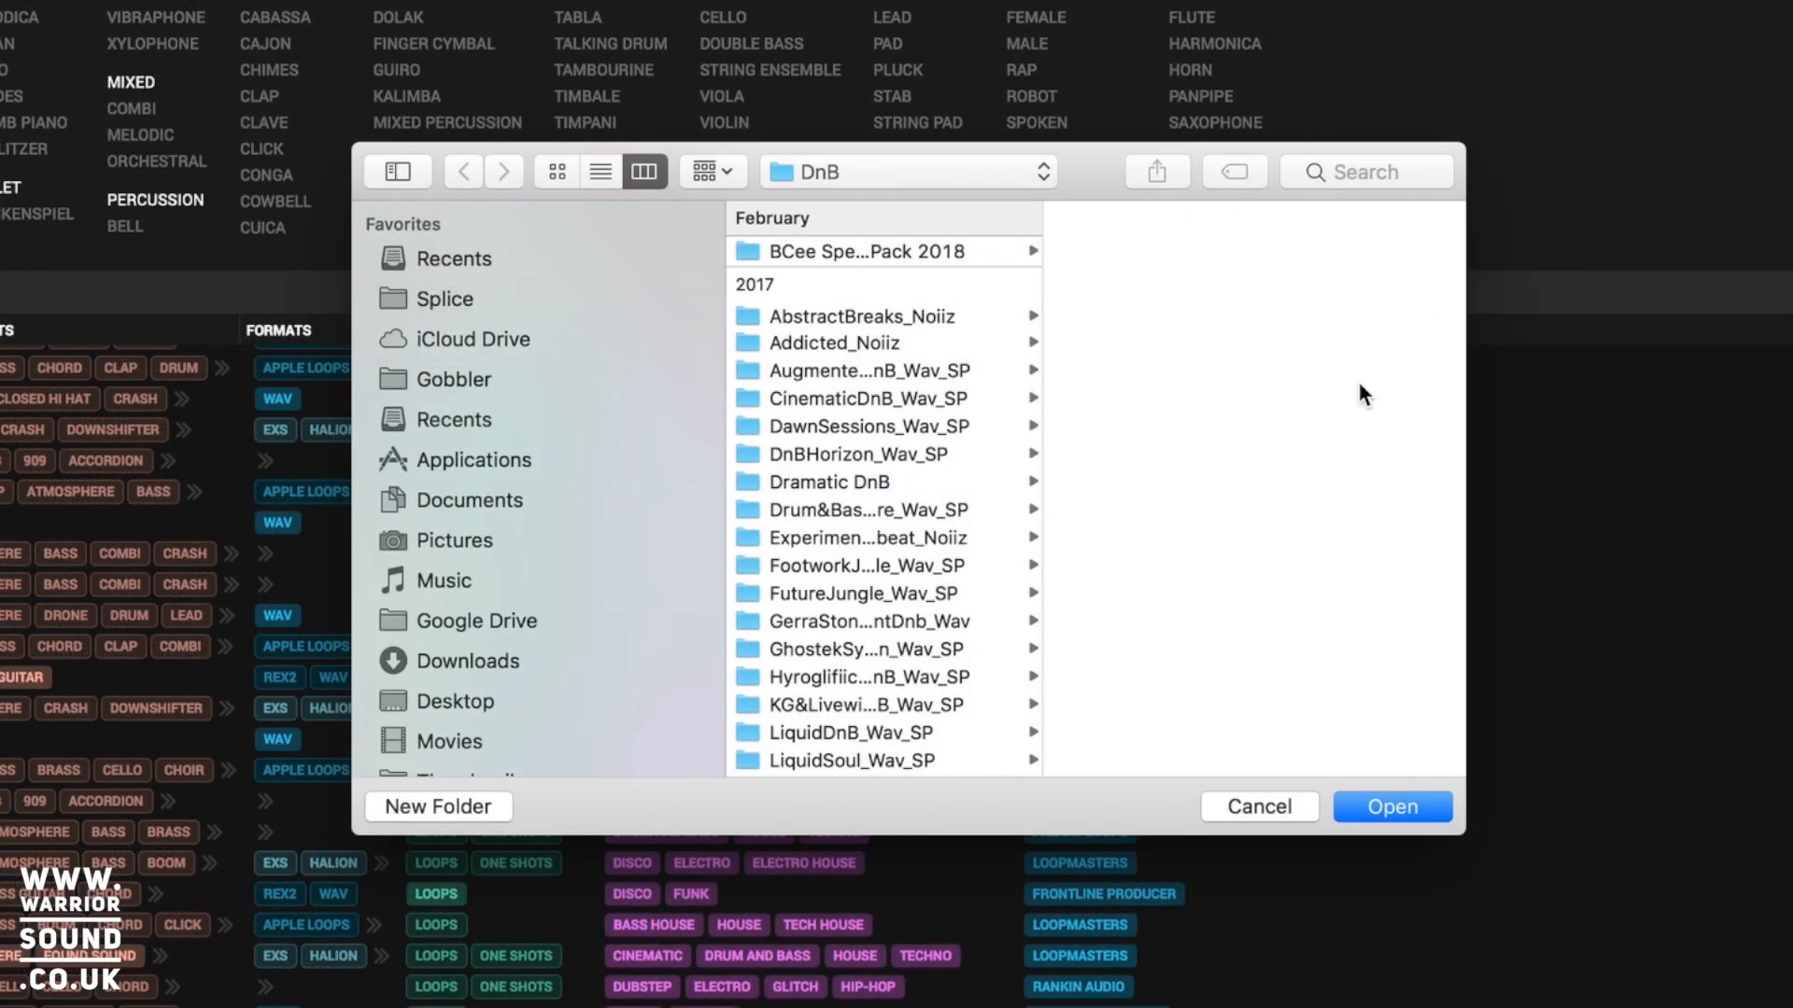
left_click(903, 172)
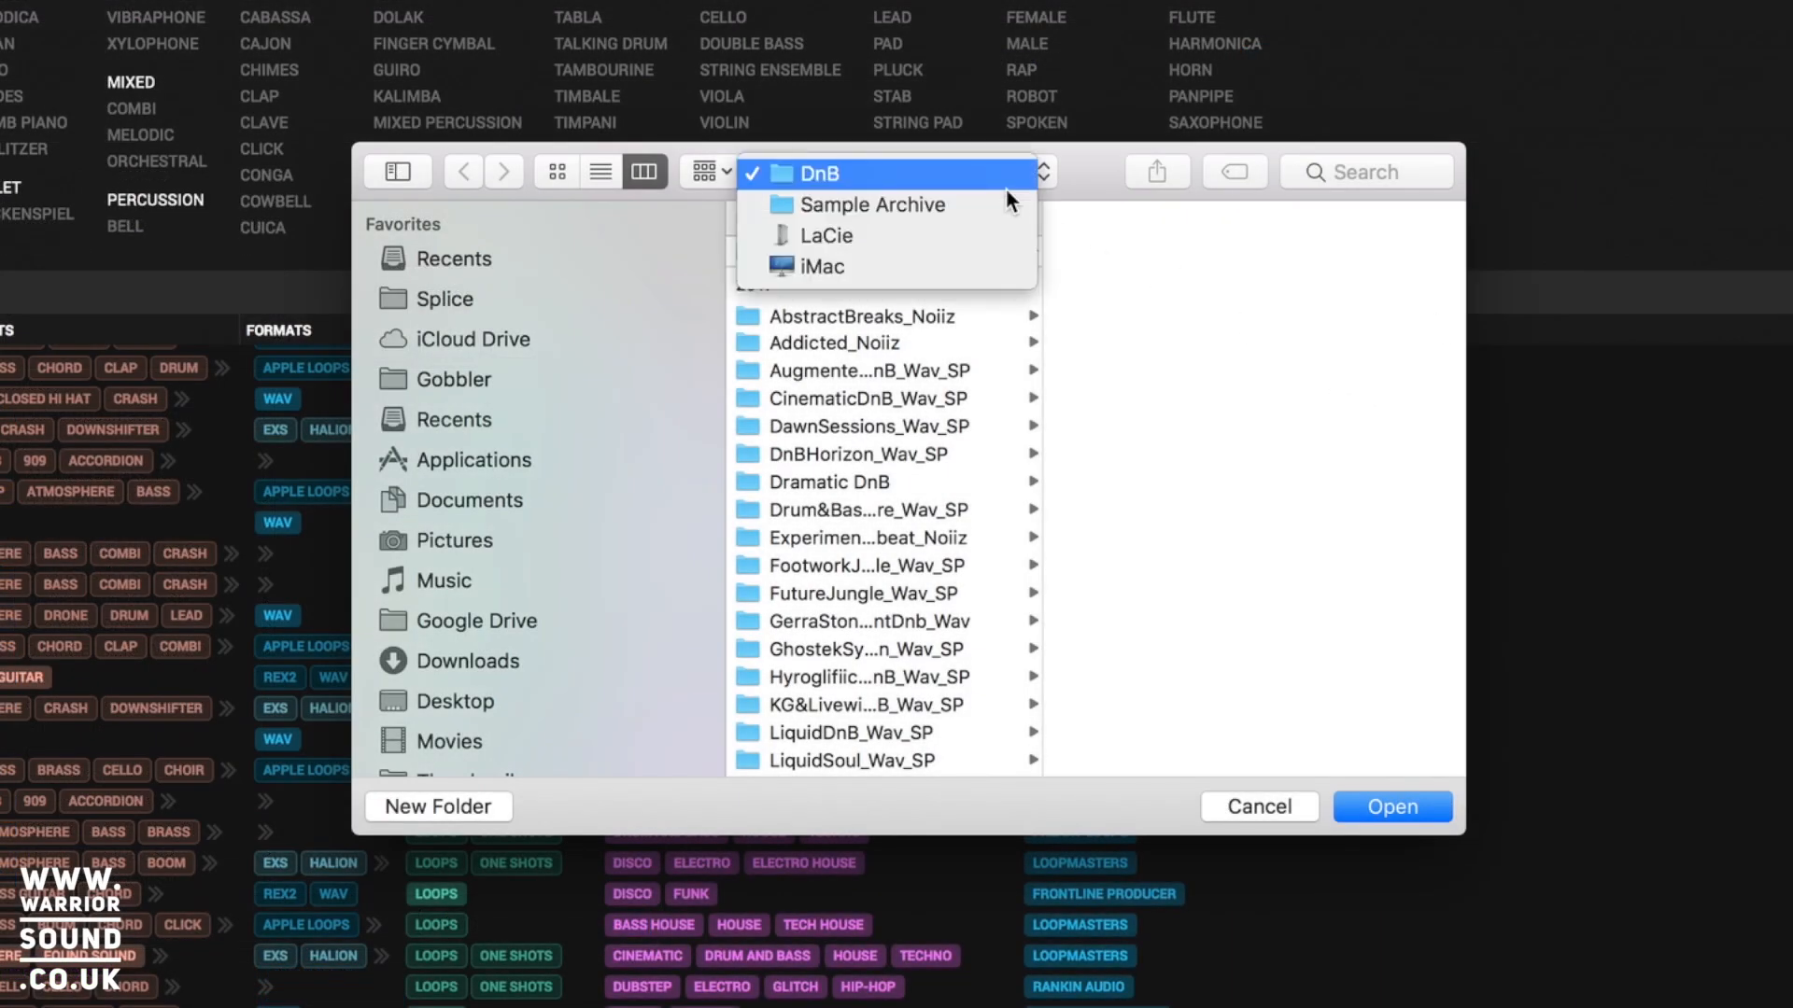
left_click(876, 204)
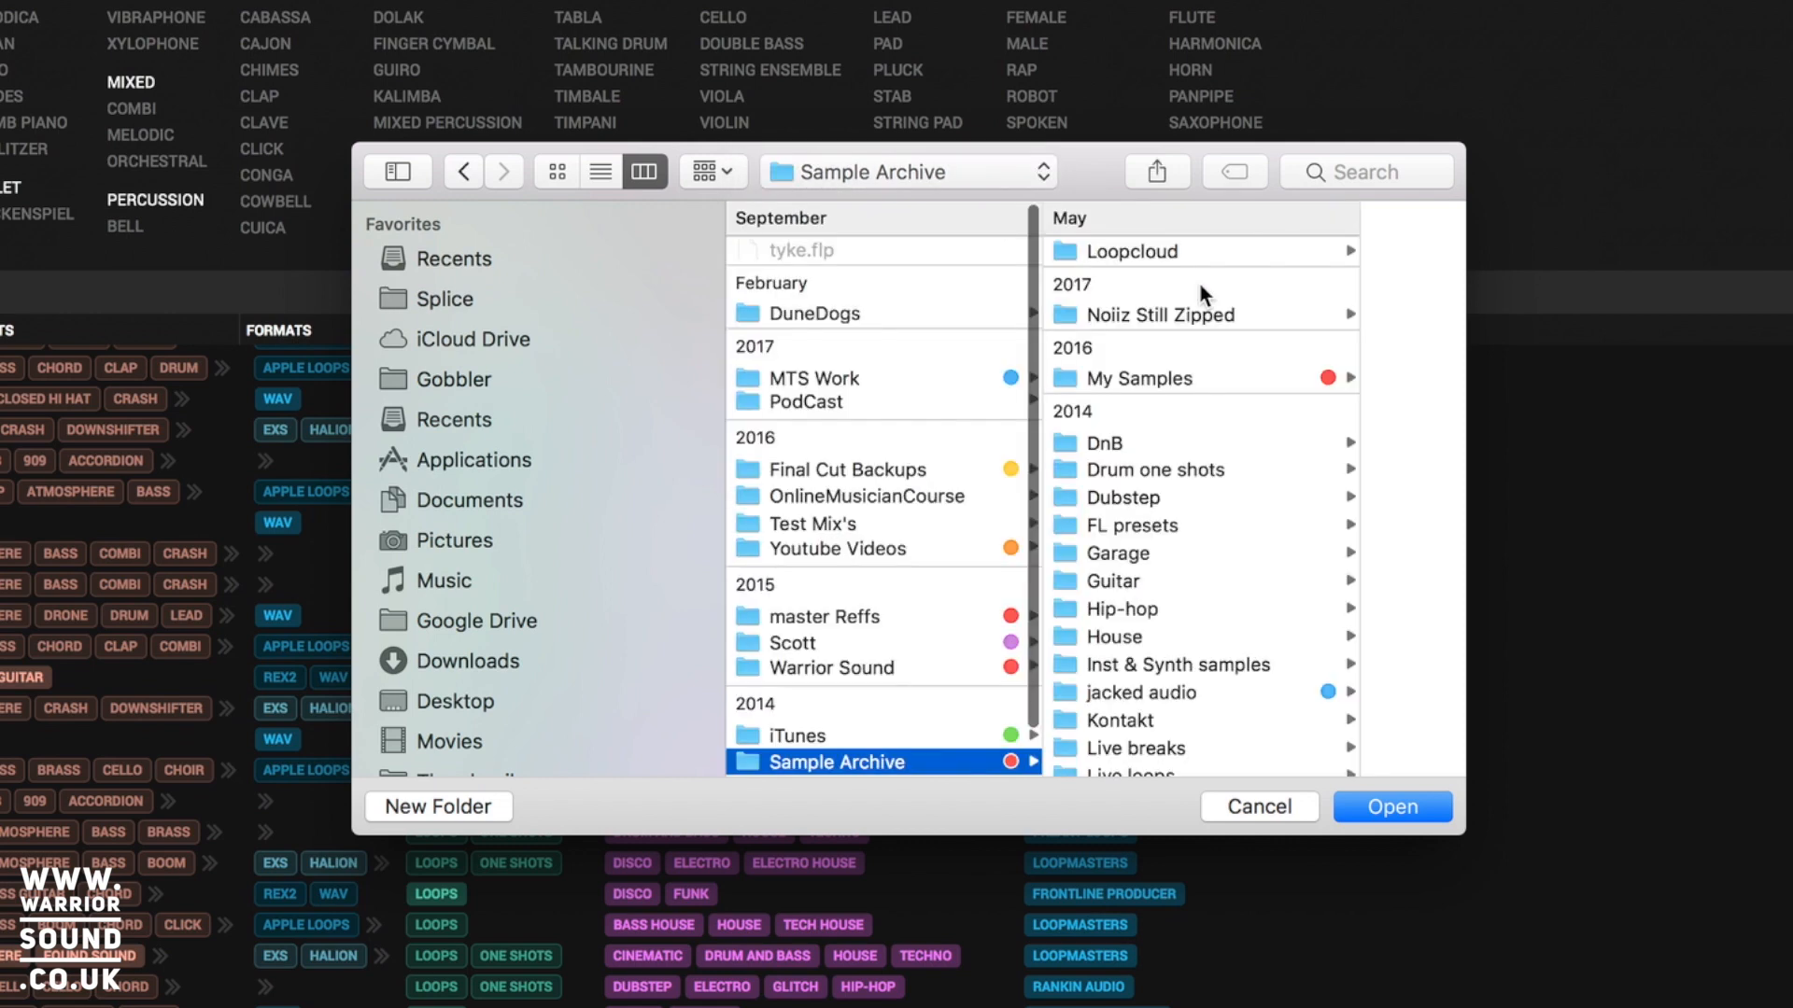
mouse_move(1195, 291)
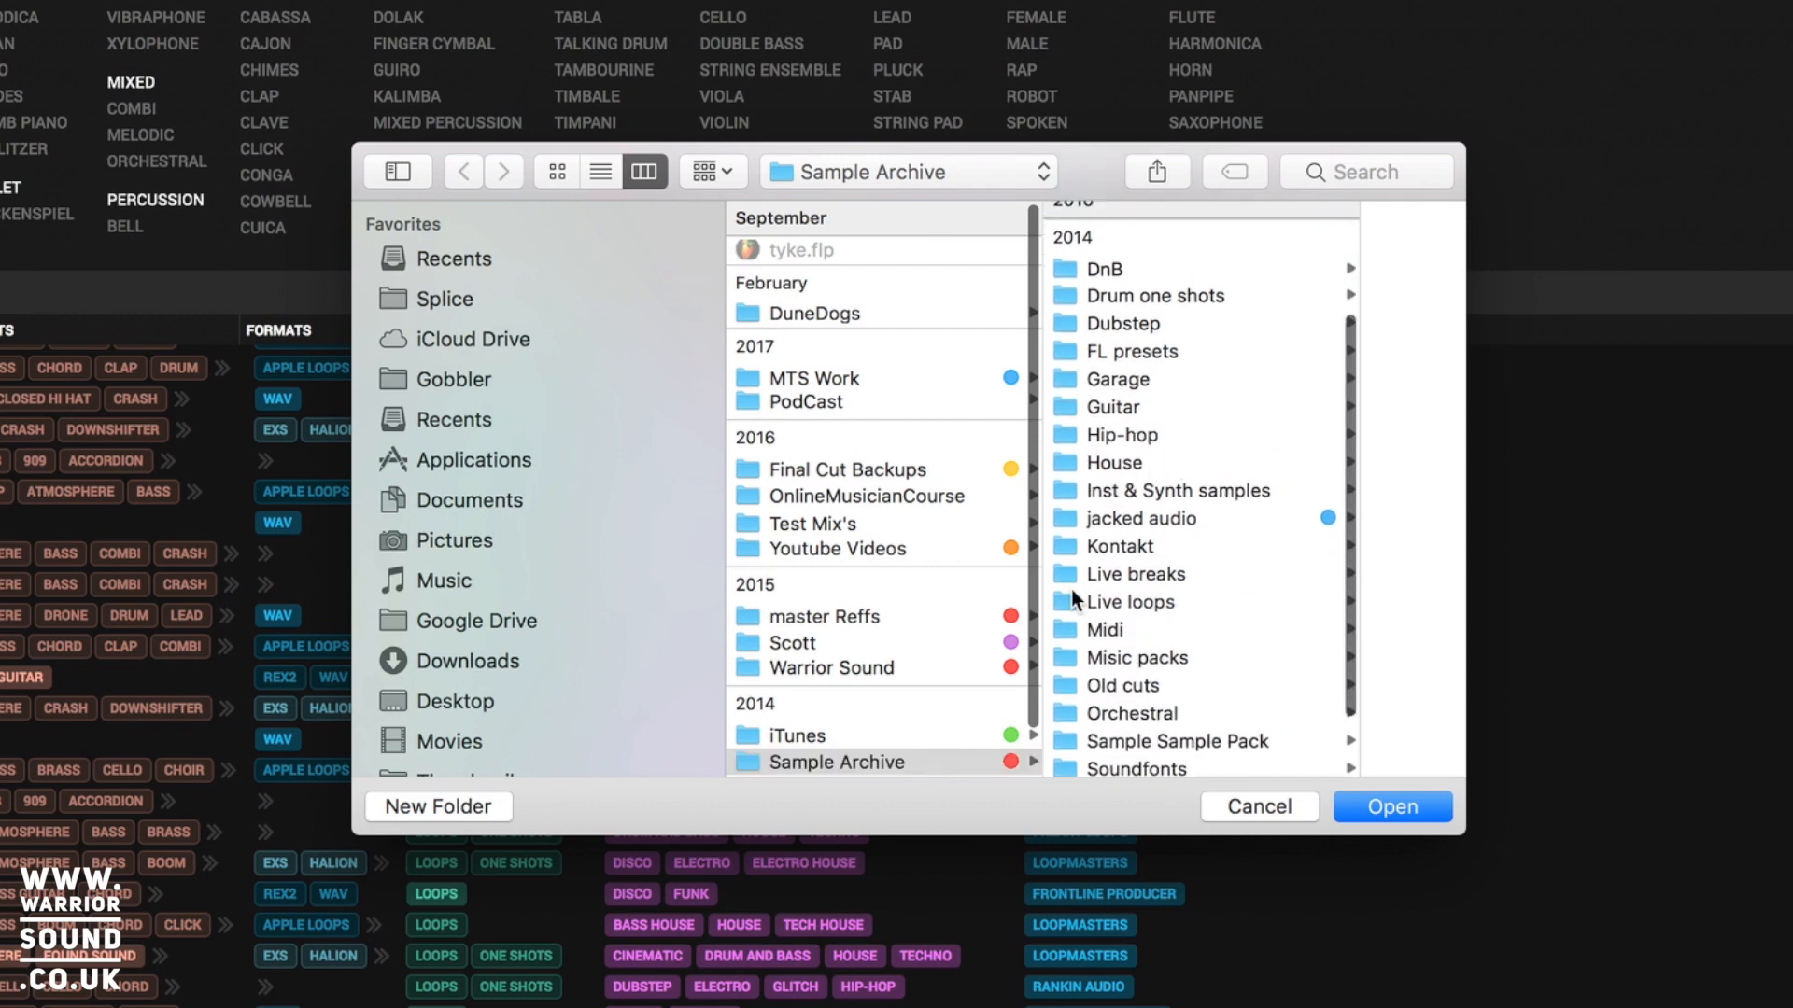
left_click(1104, 462)
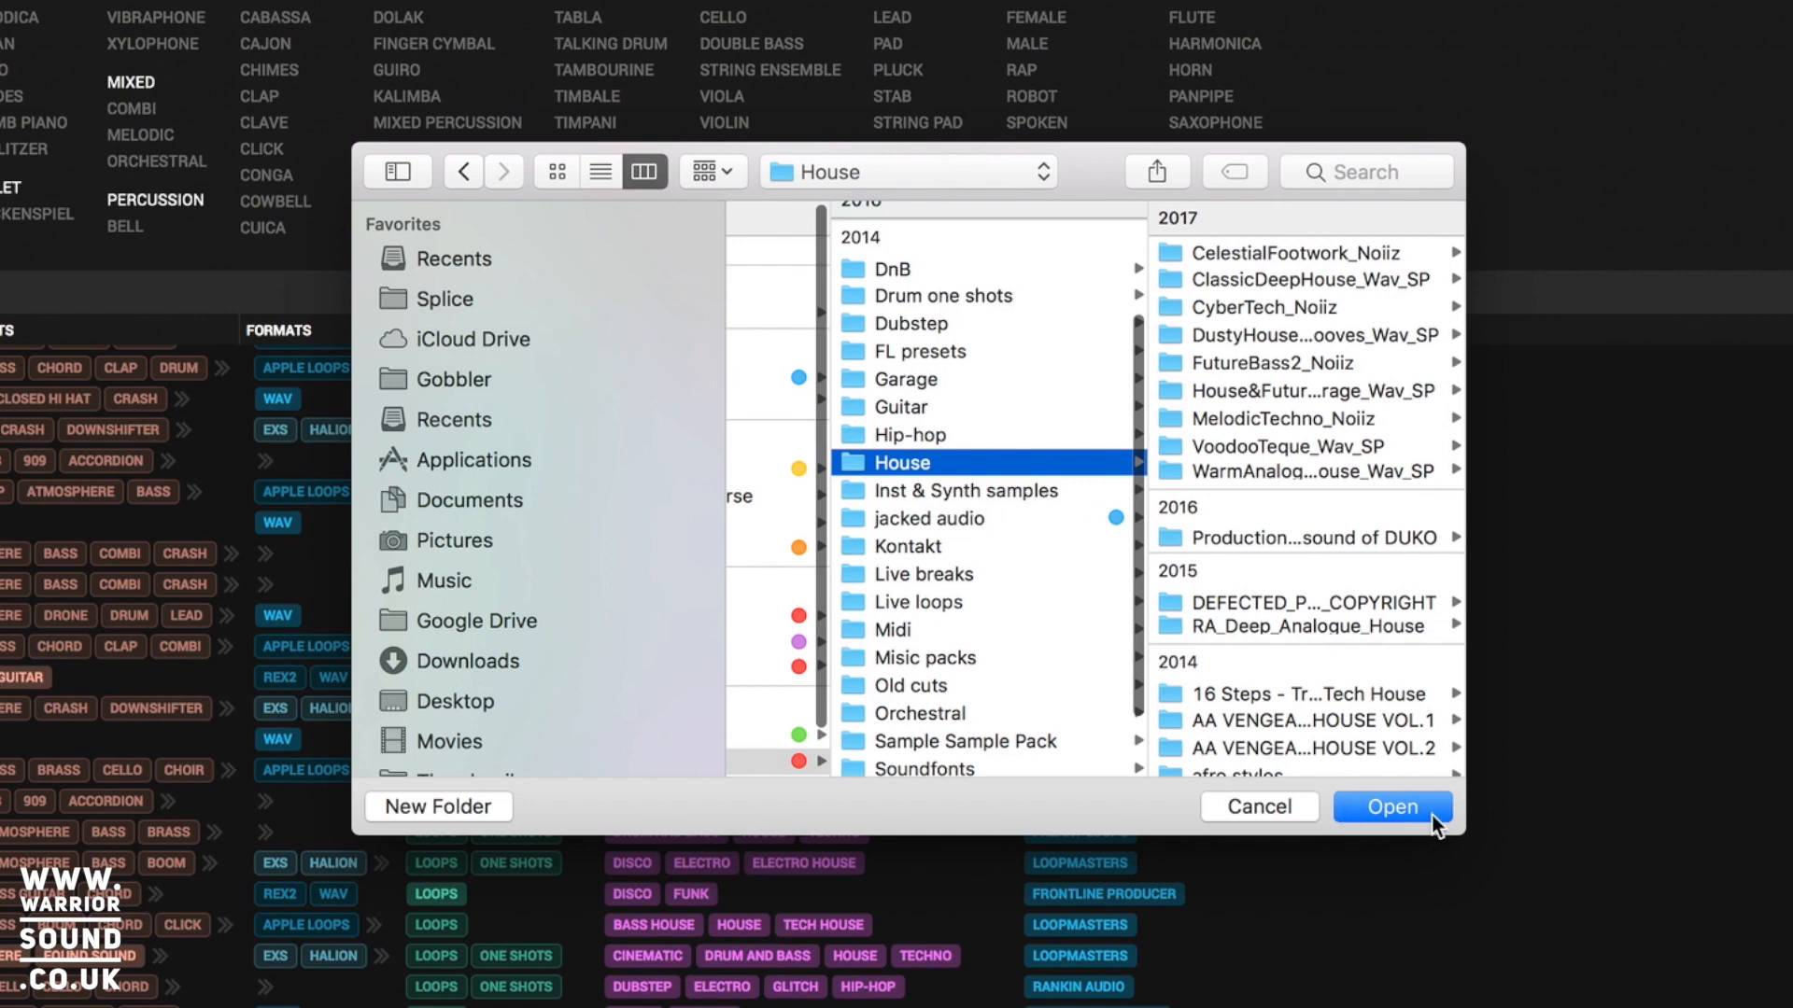
left_click(1390, 806)
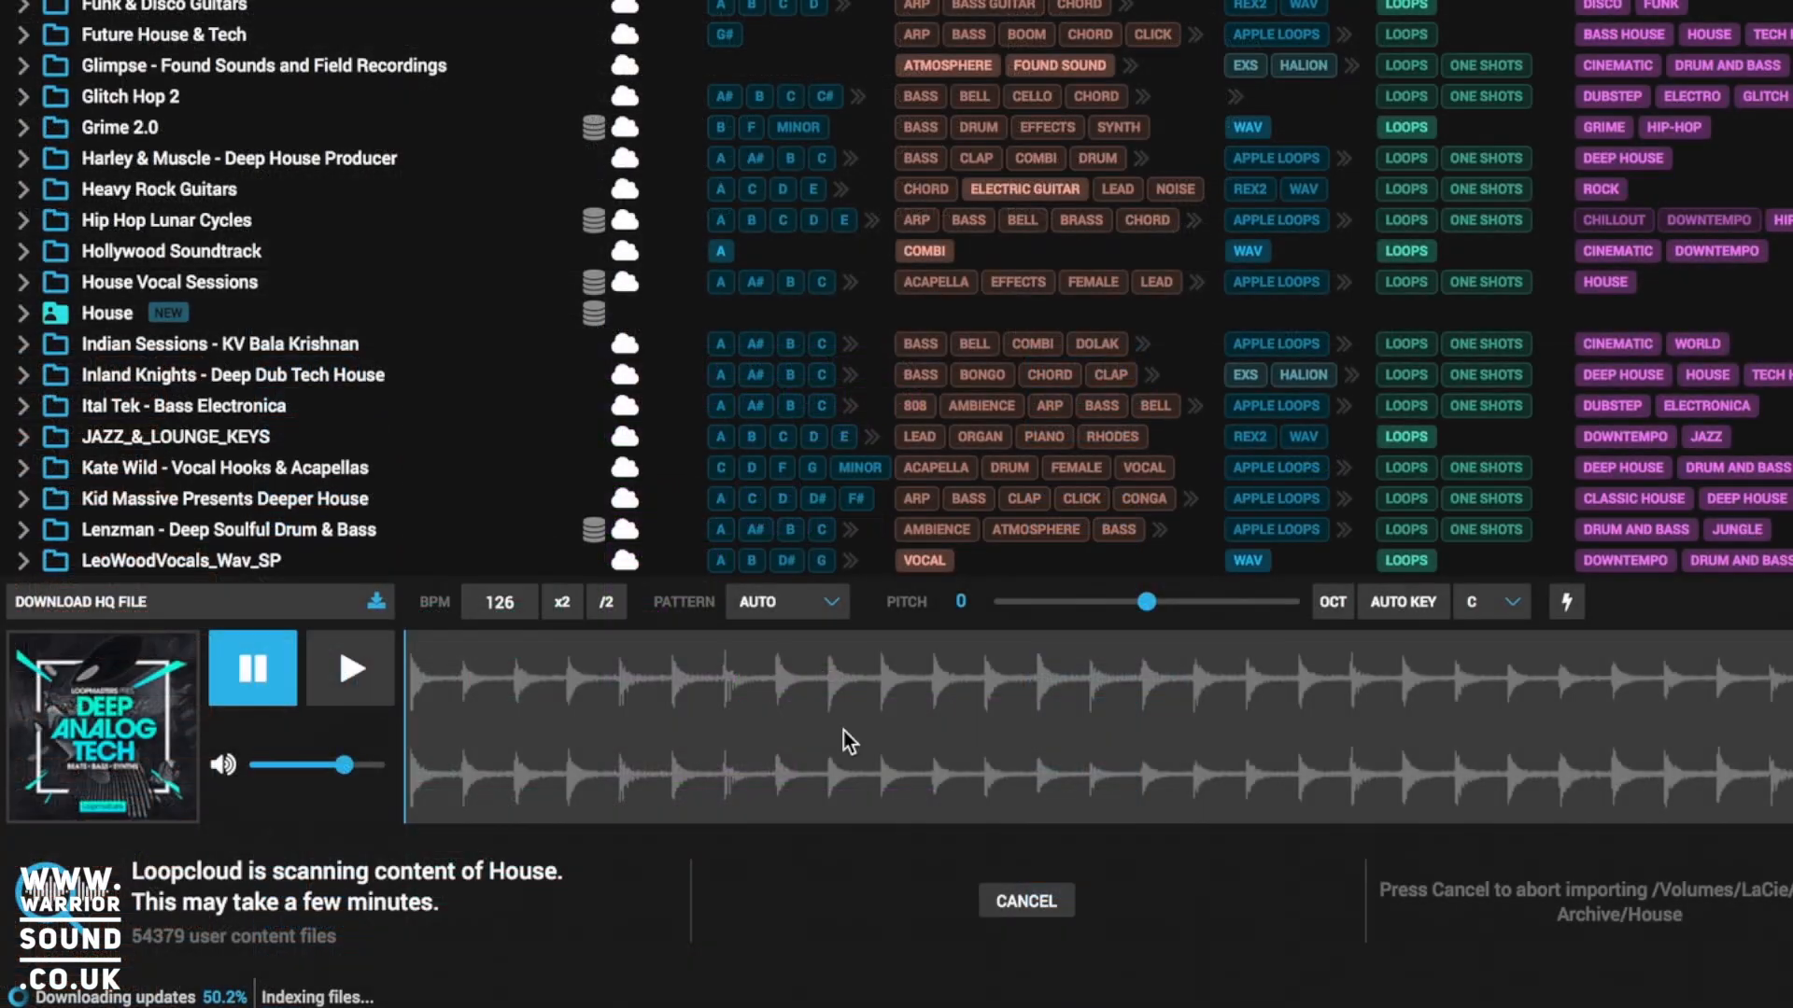
mouse_move(506, 979)
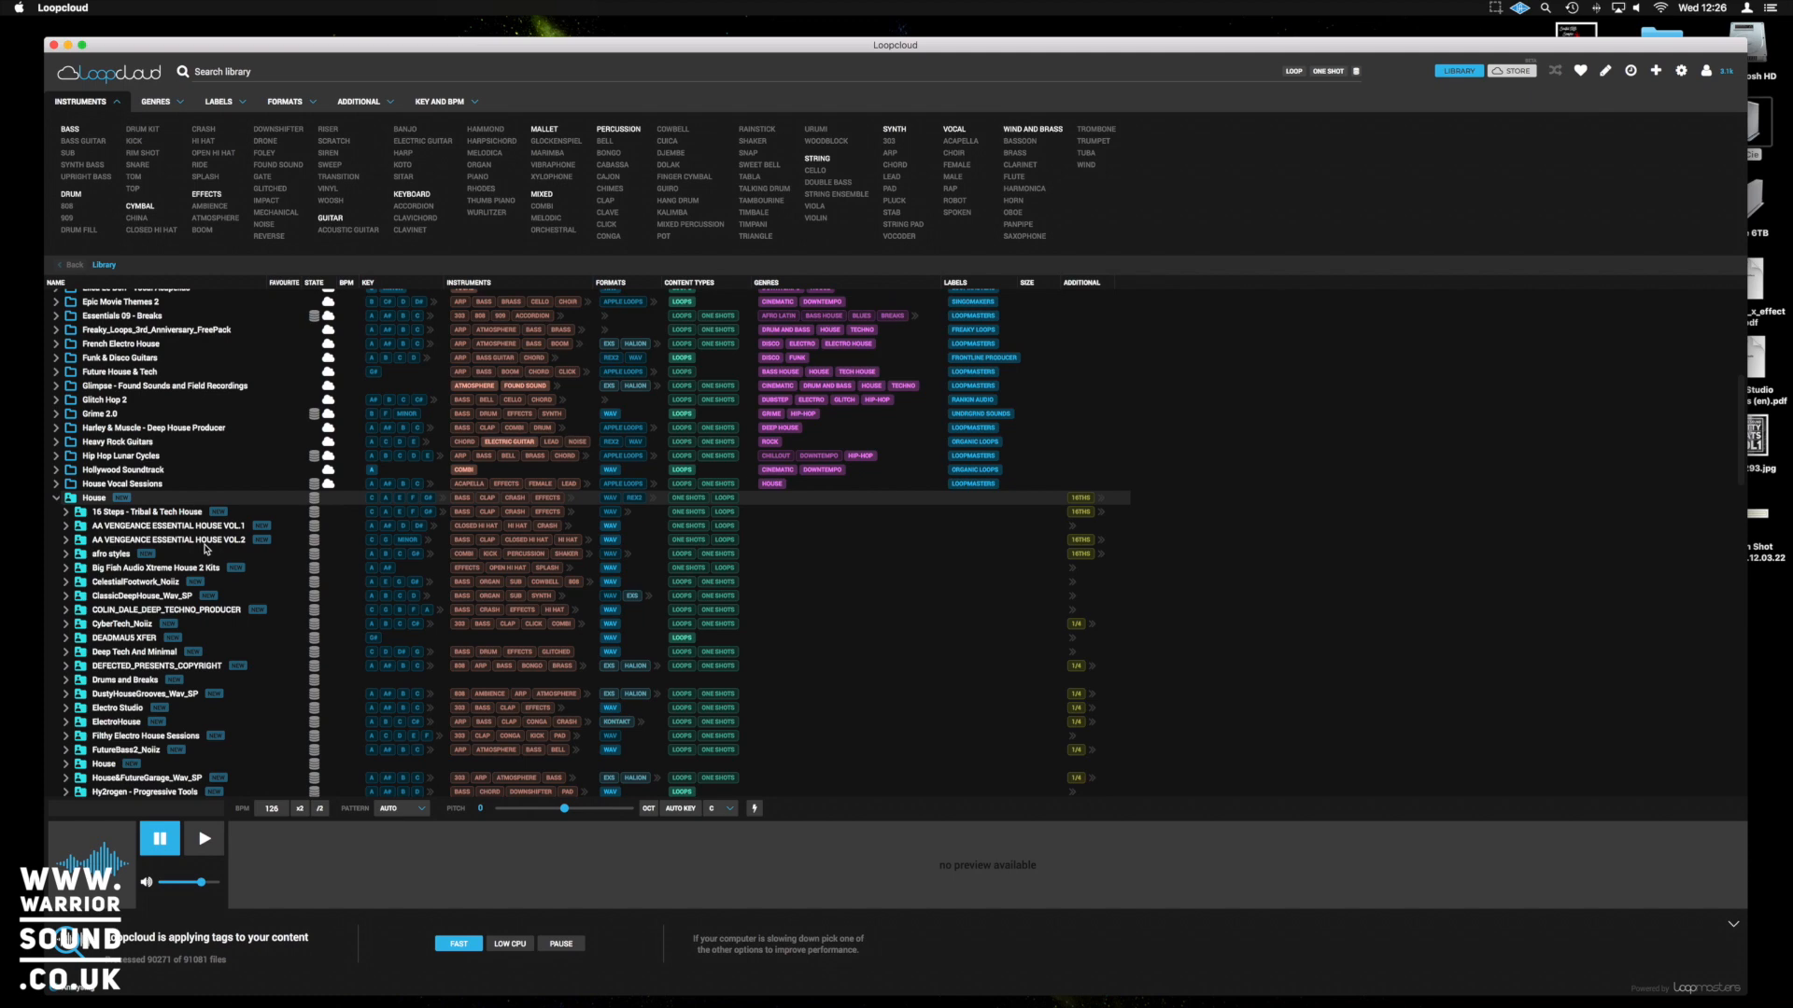
mouse_move(337, 600)
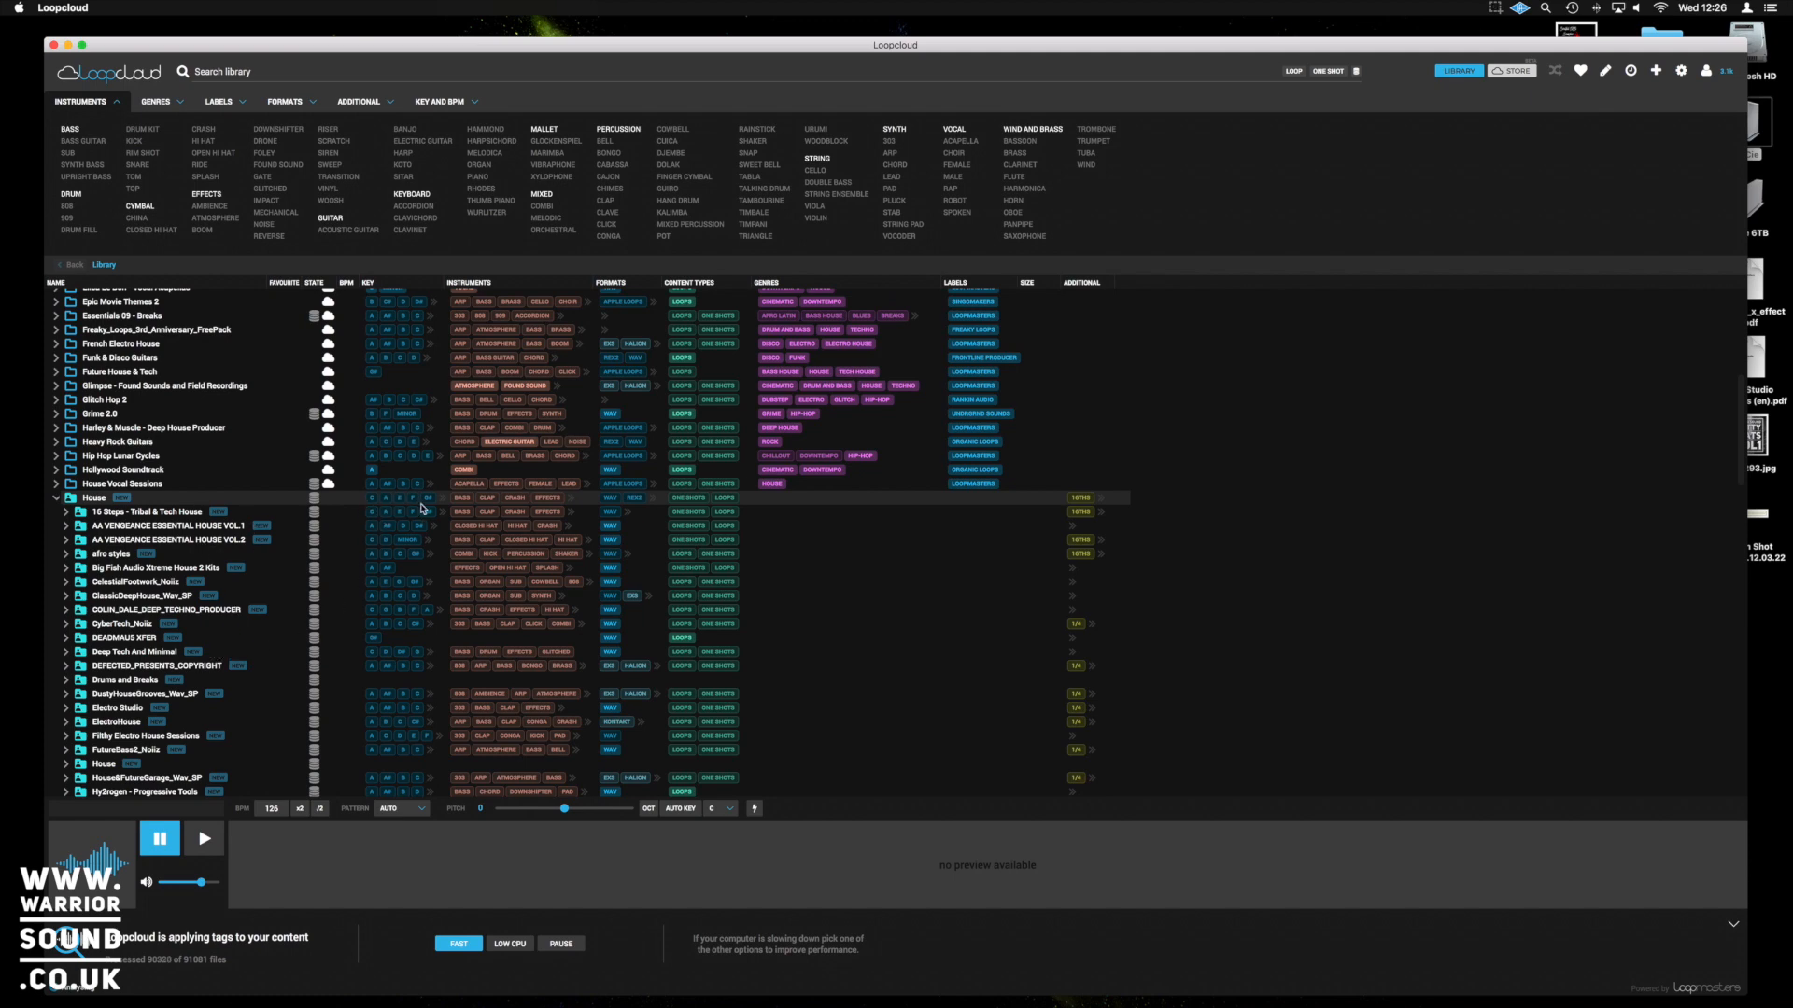
mouse_move(1087, 786)
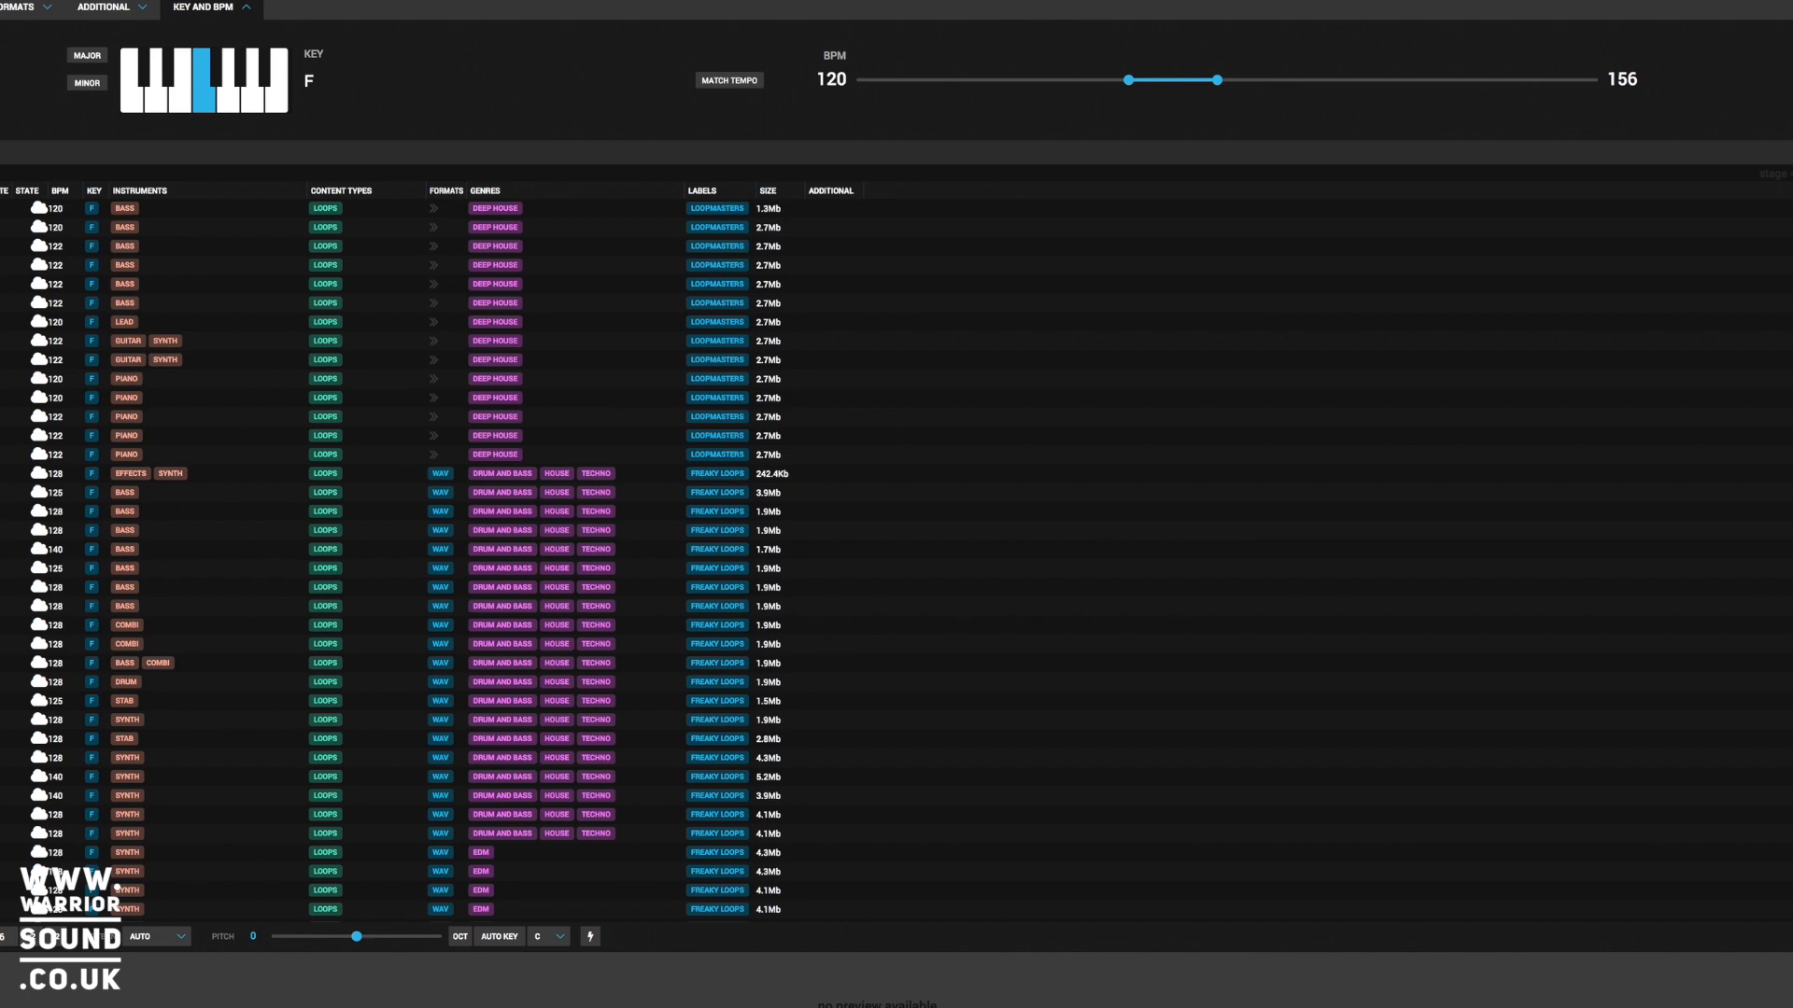
mouse_move(1073, 772)
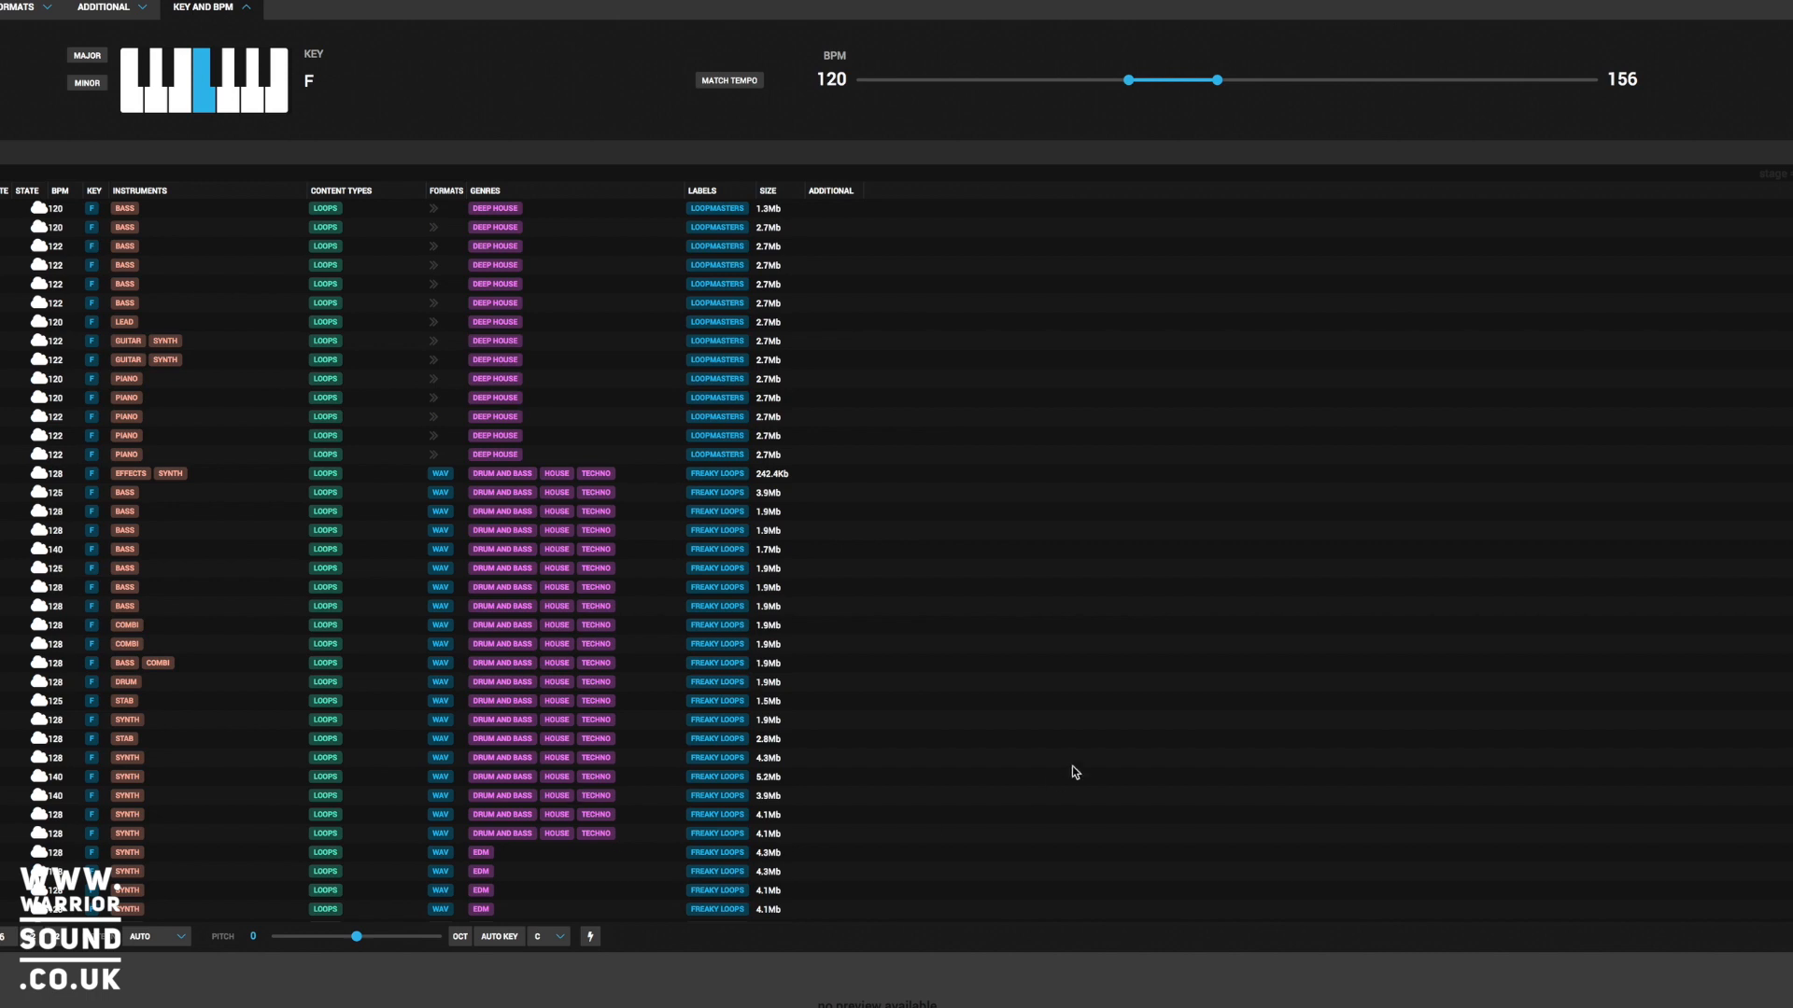